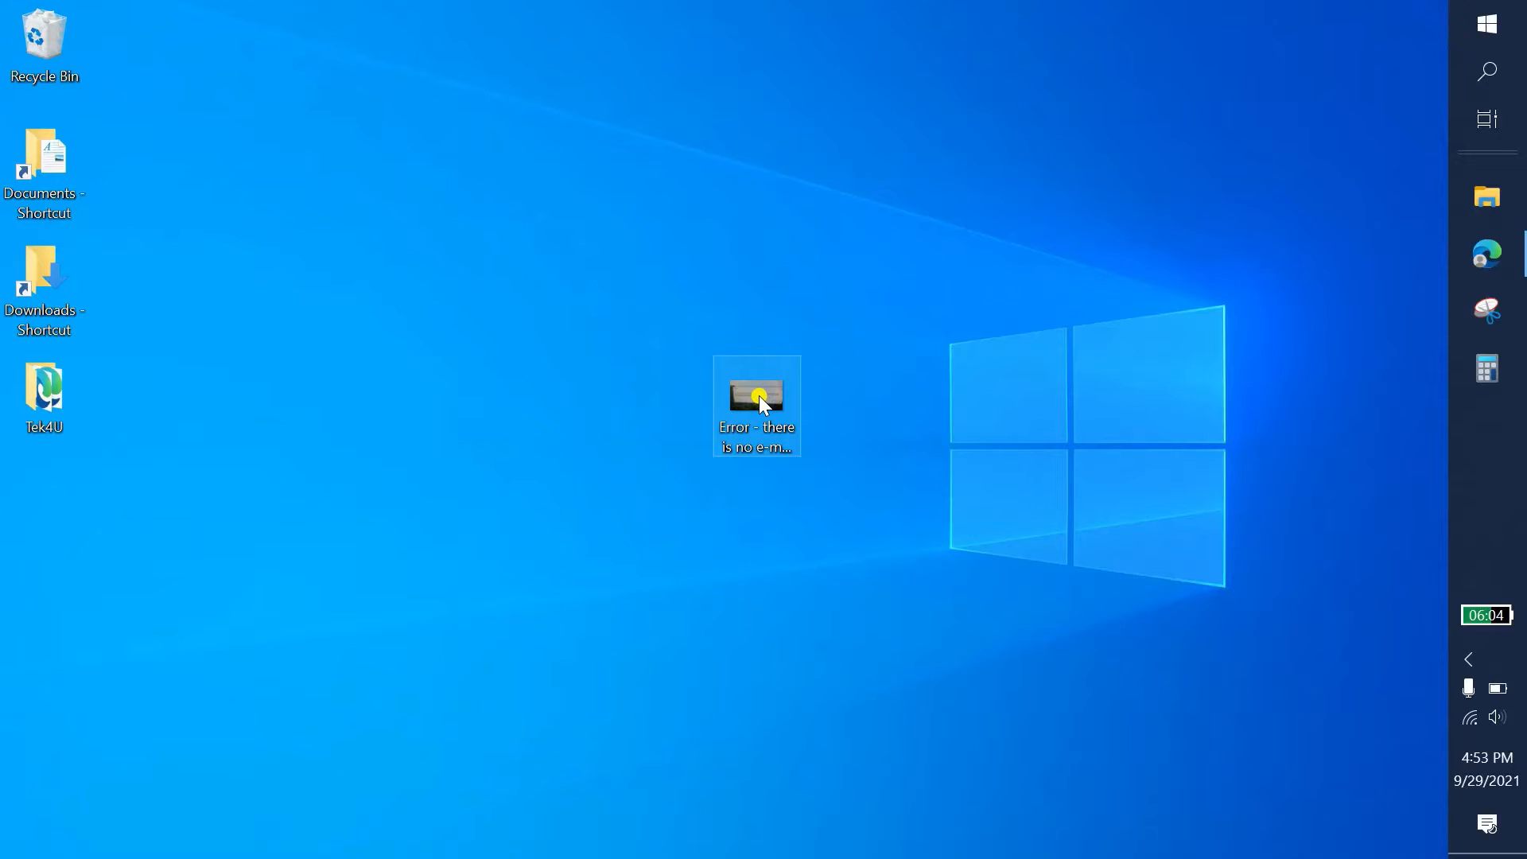
# Step: Show the error screenshot's Send to submenu to check whether Thunderbird is listed
pyautogui.rightClick(757, 395)
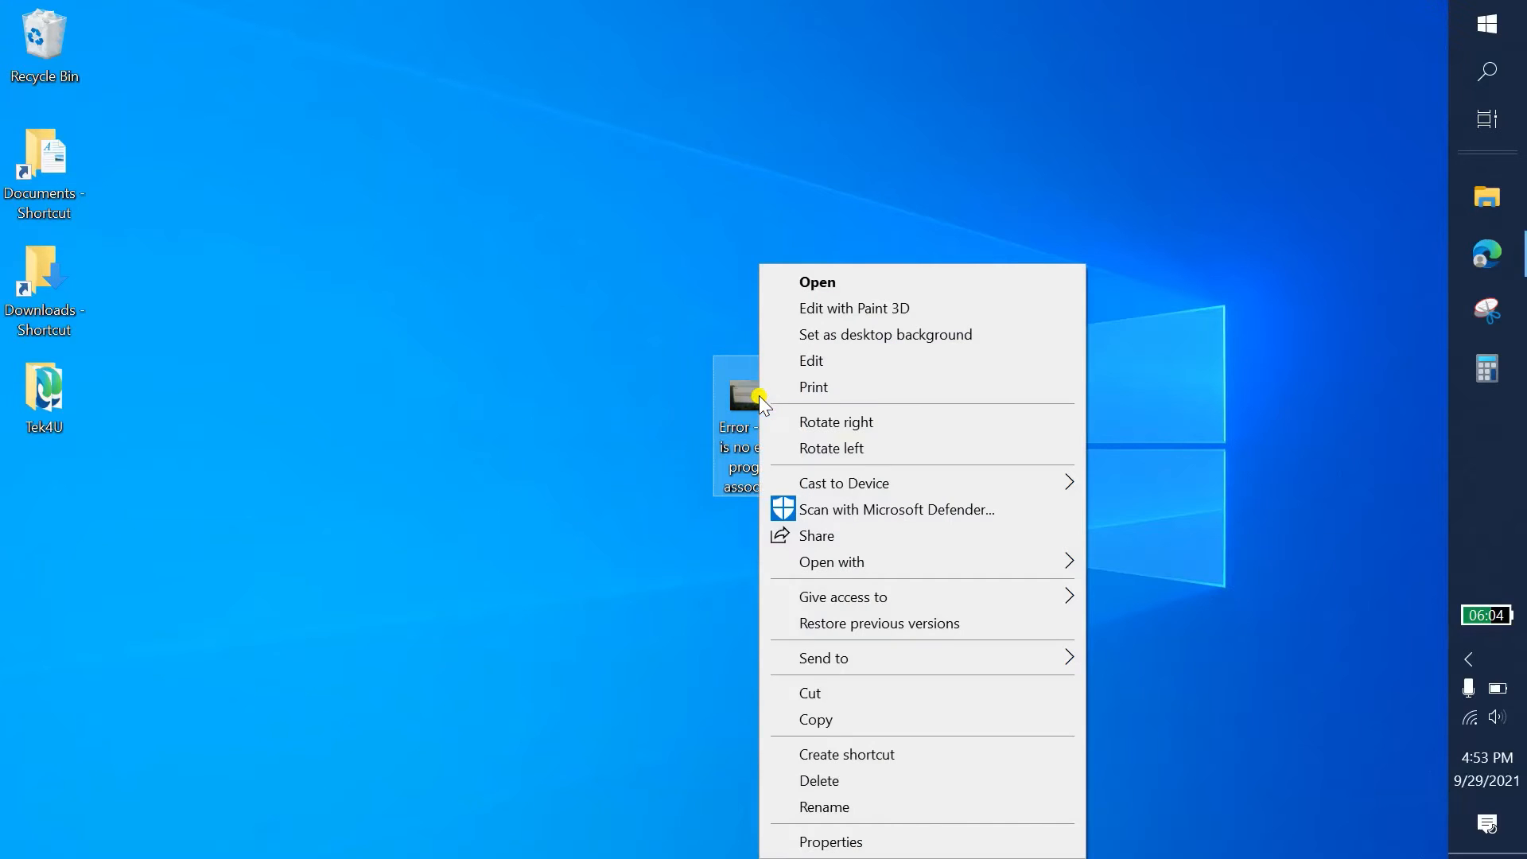
pyautogui.moveTo(838, 663)
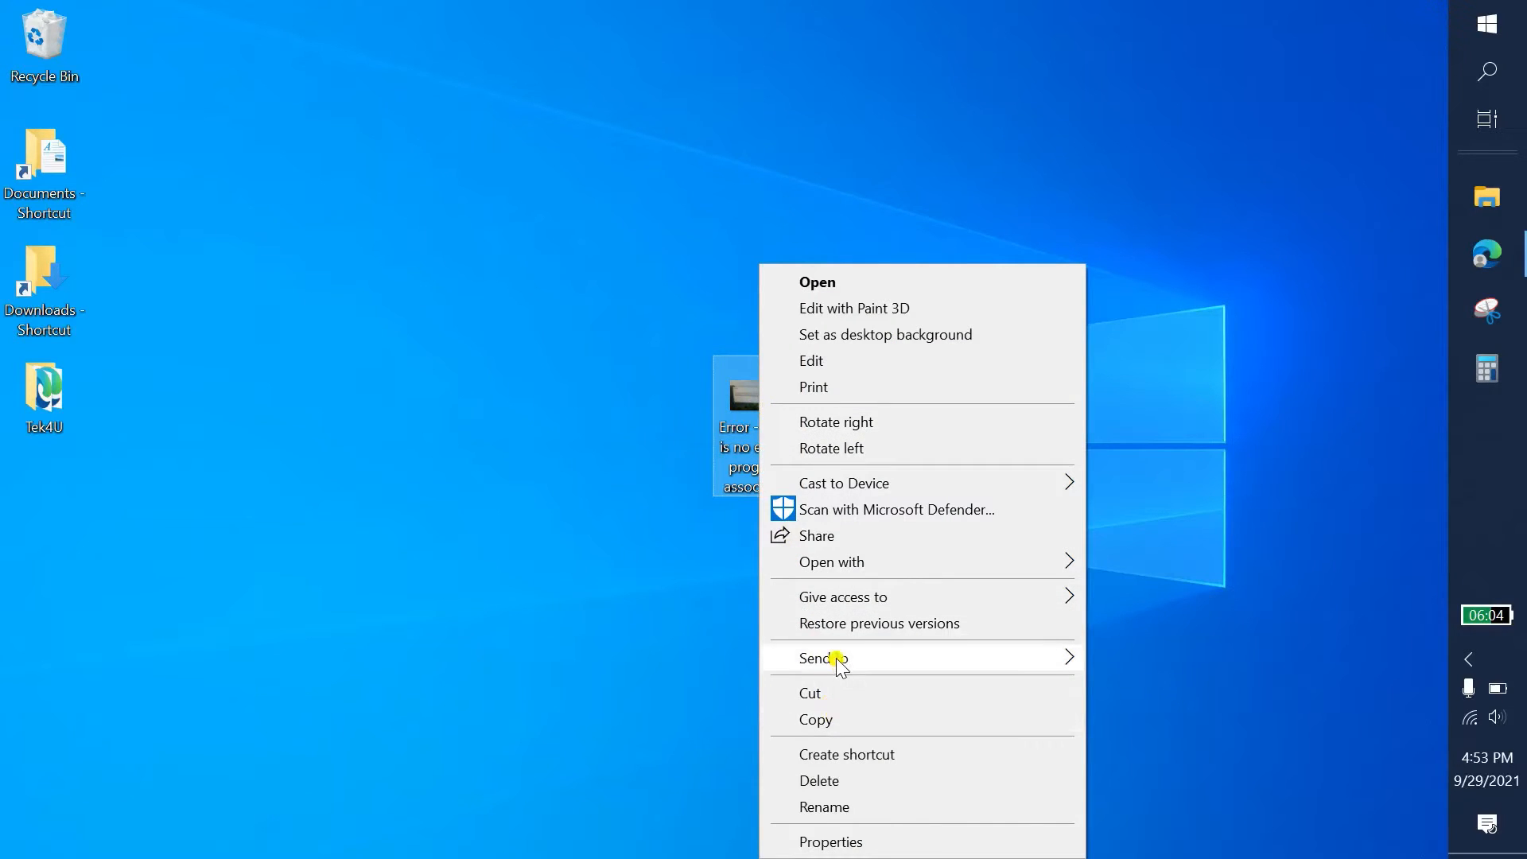
pyautogui.click(823, 658)
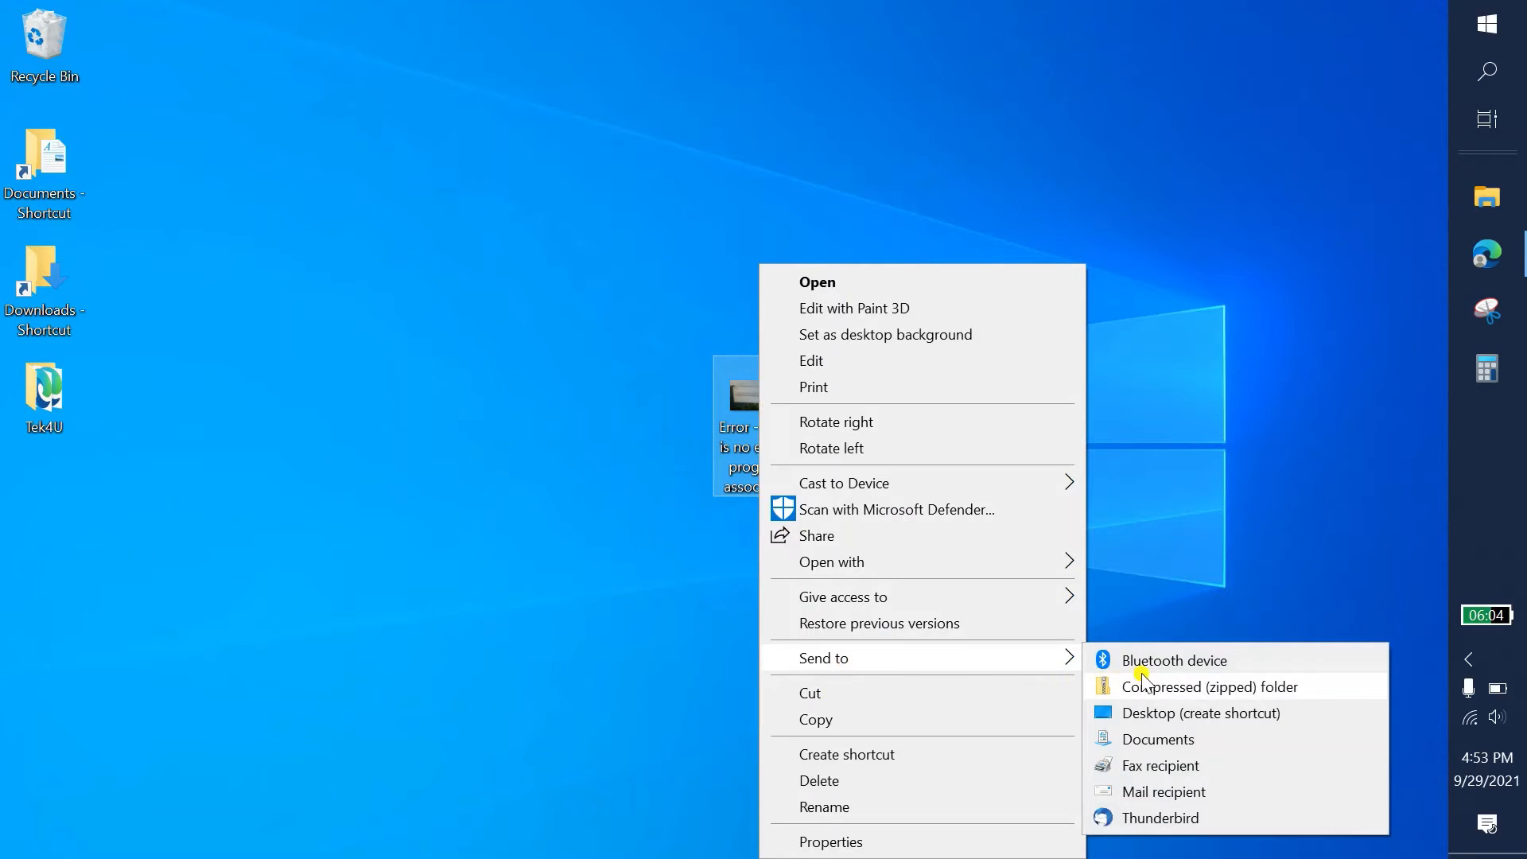
pyautogui.moveTo(1188, 791)
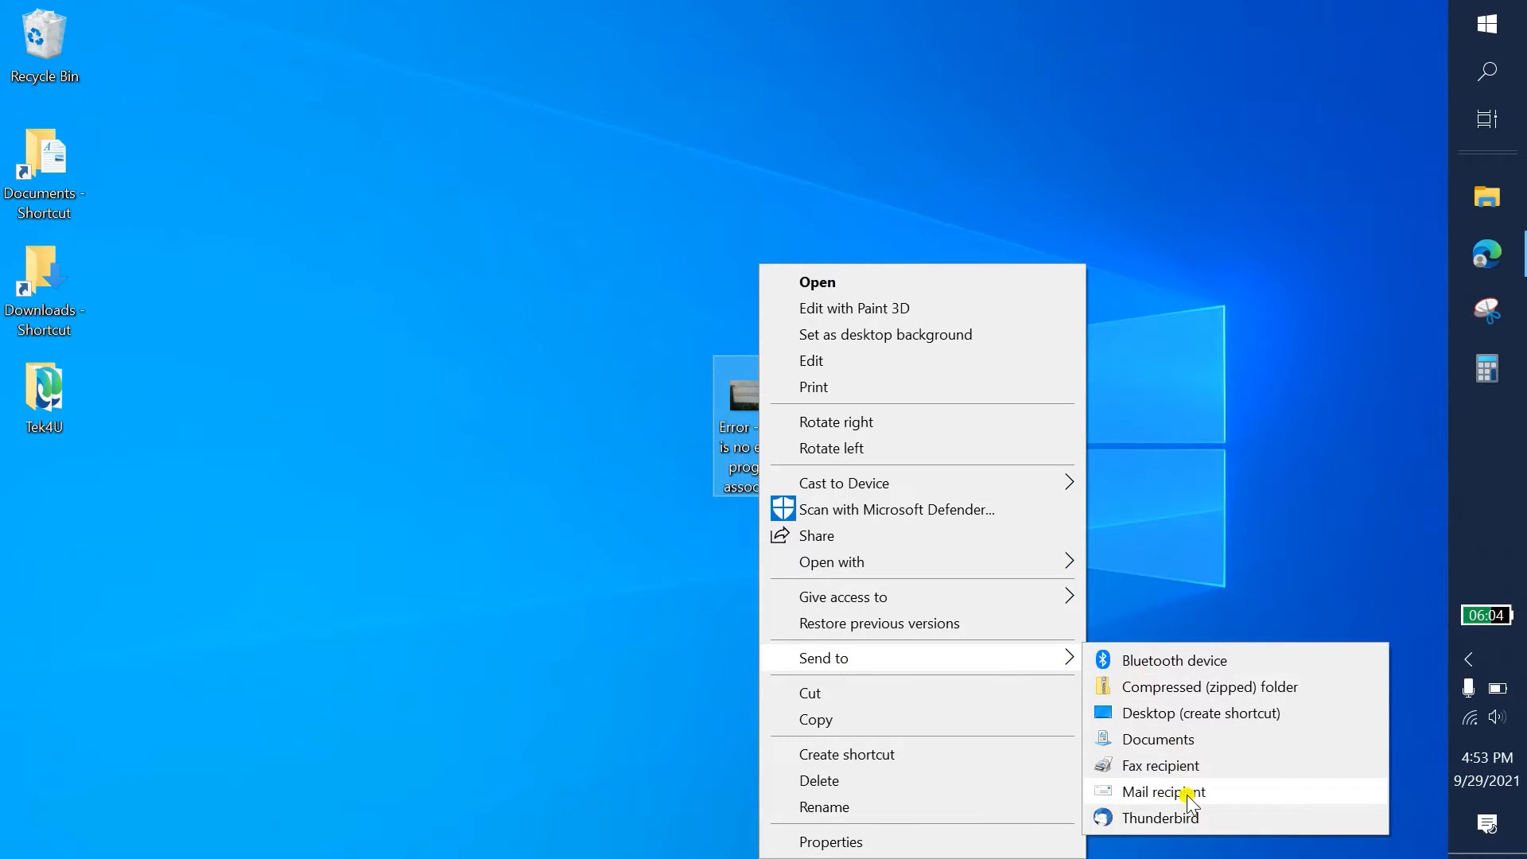
pyautogui.moveTo(1184, 484)
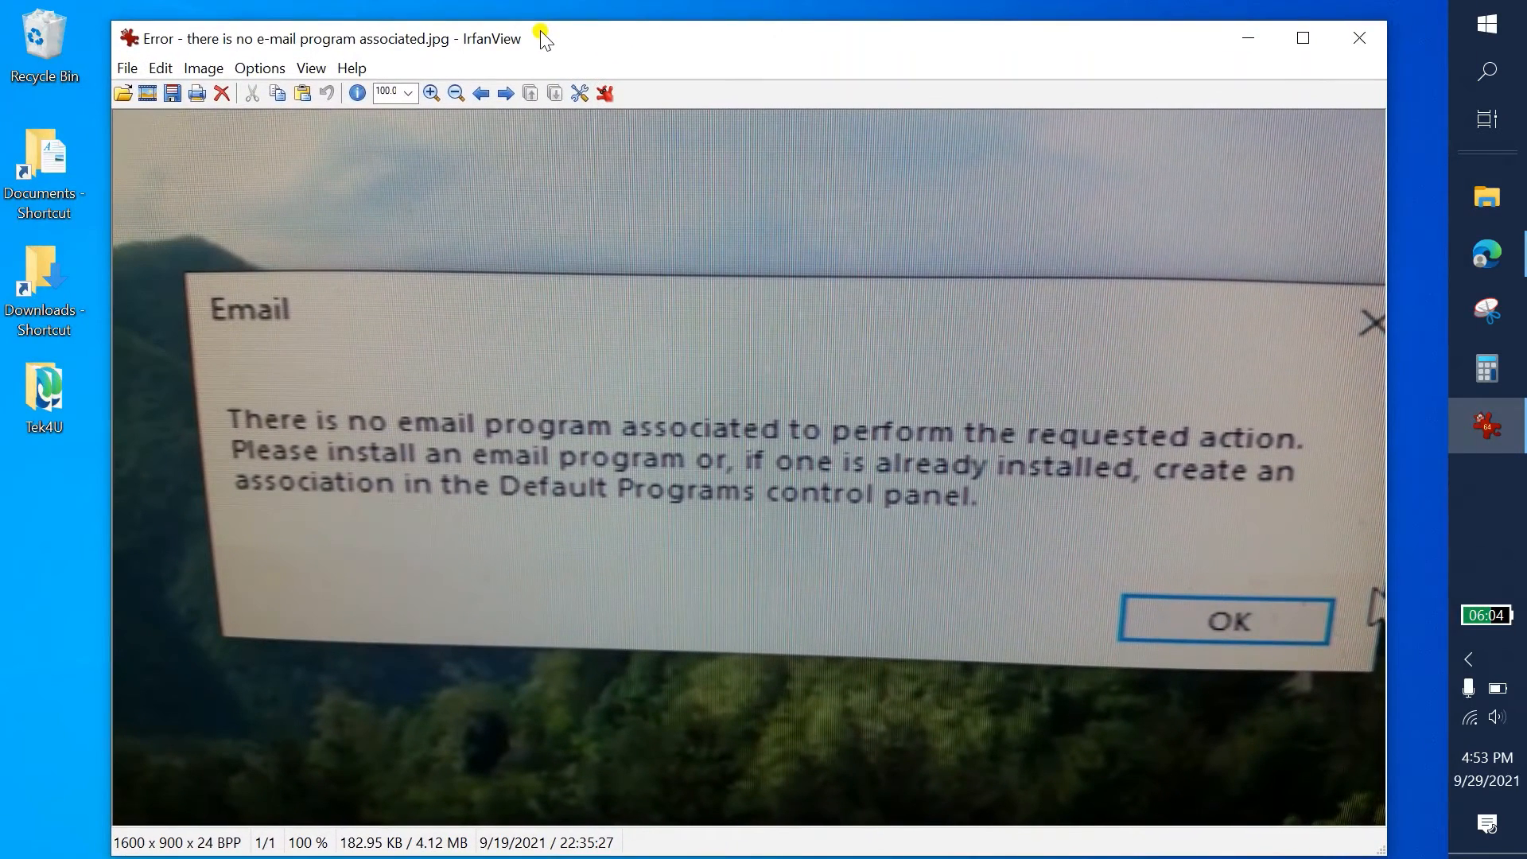
pyautogui.moveTo(602, 76)
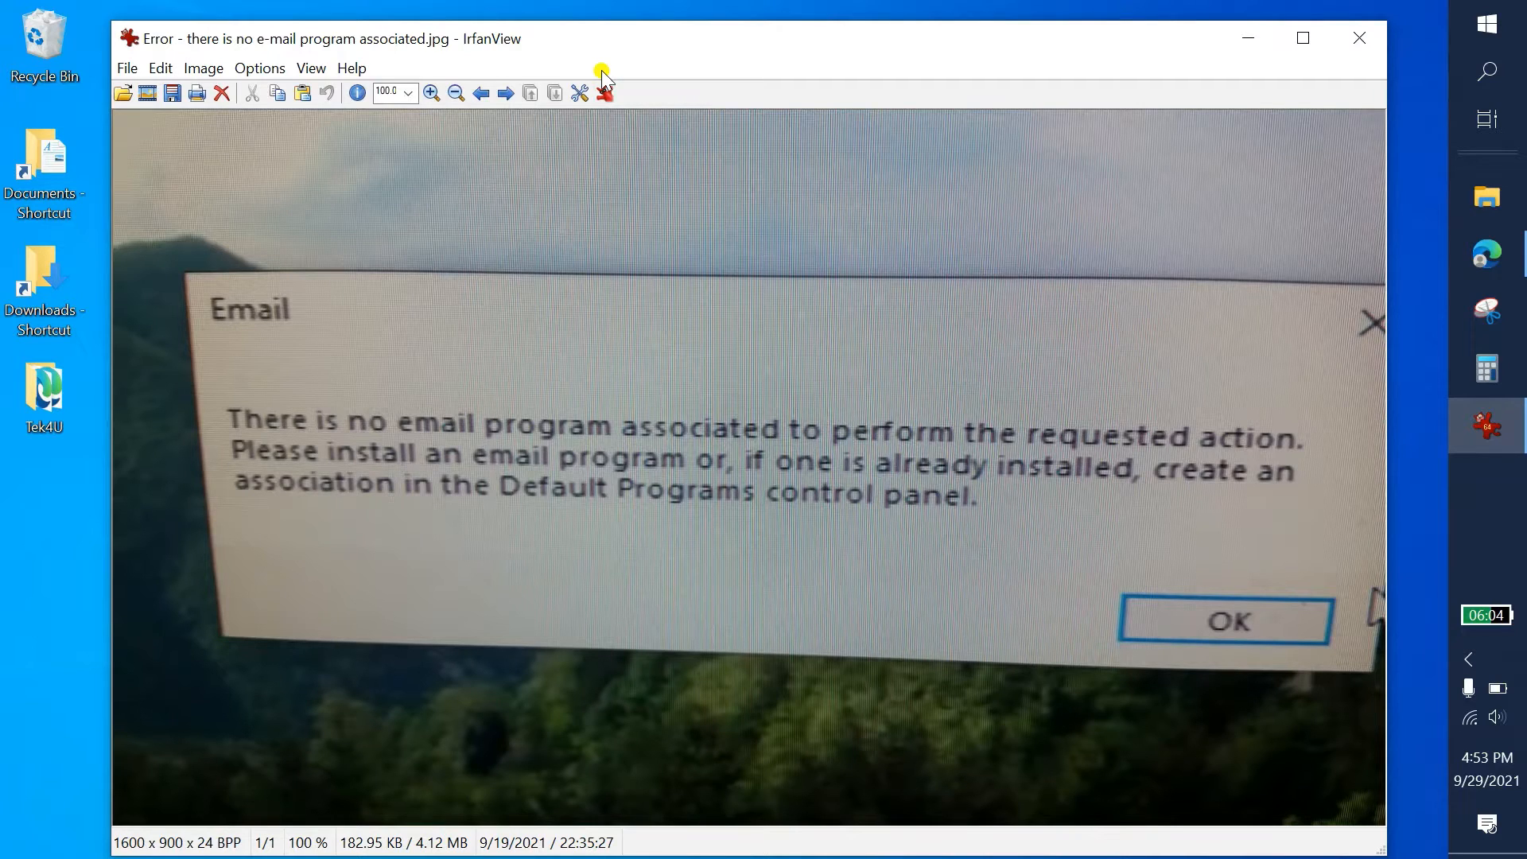
pyautogui.moveTo(602, 82)
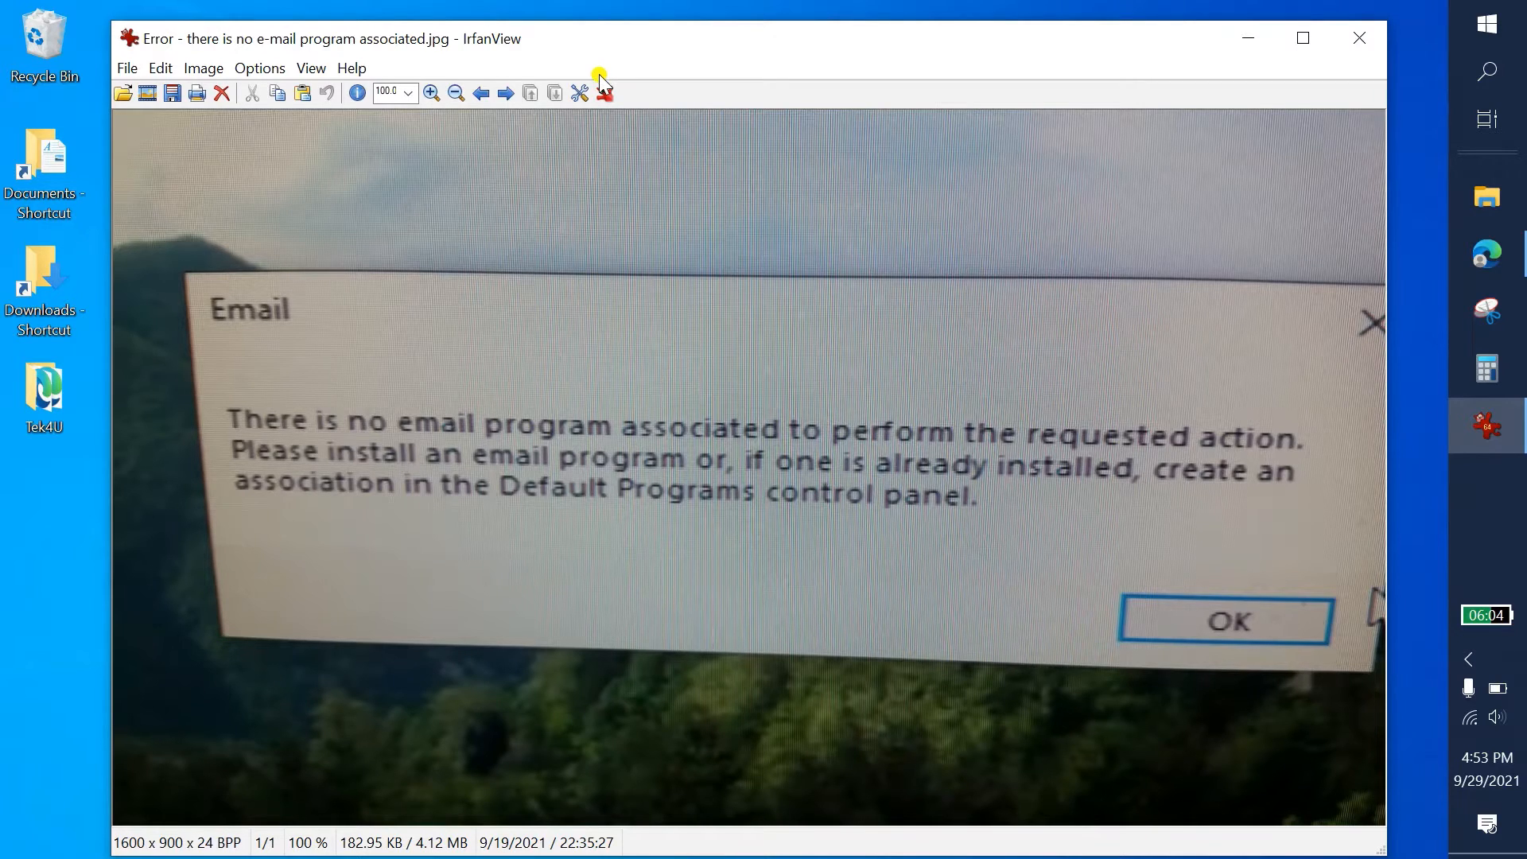
pyautogui.moveTo(716, 131)
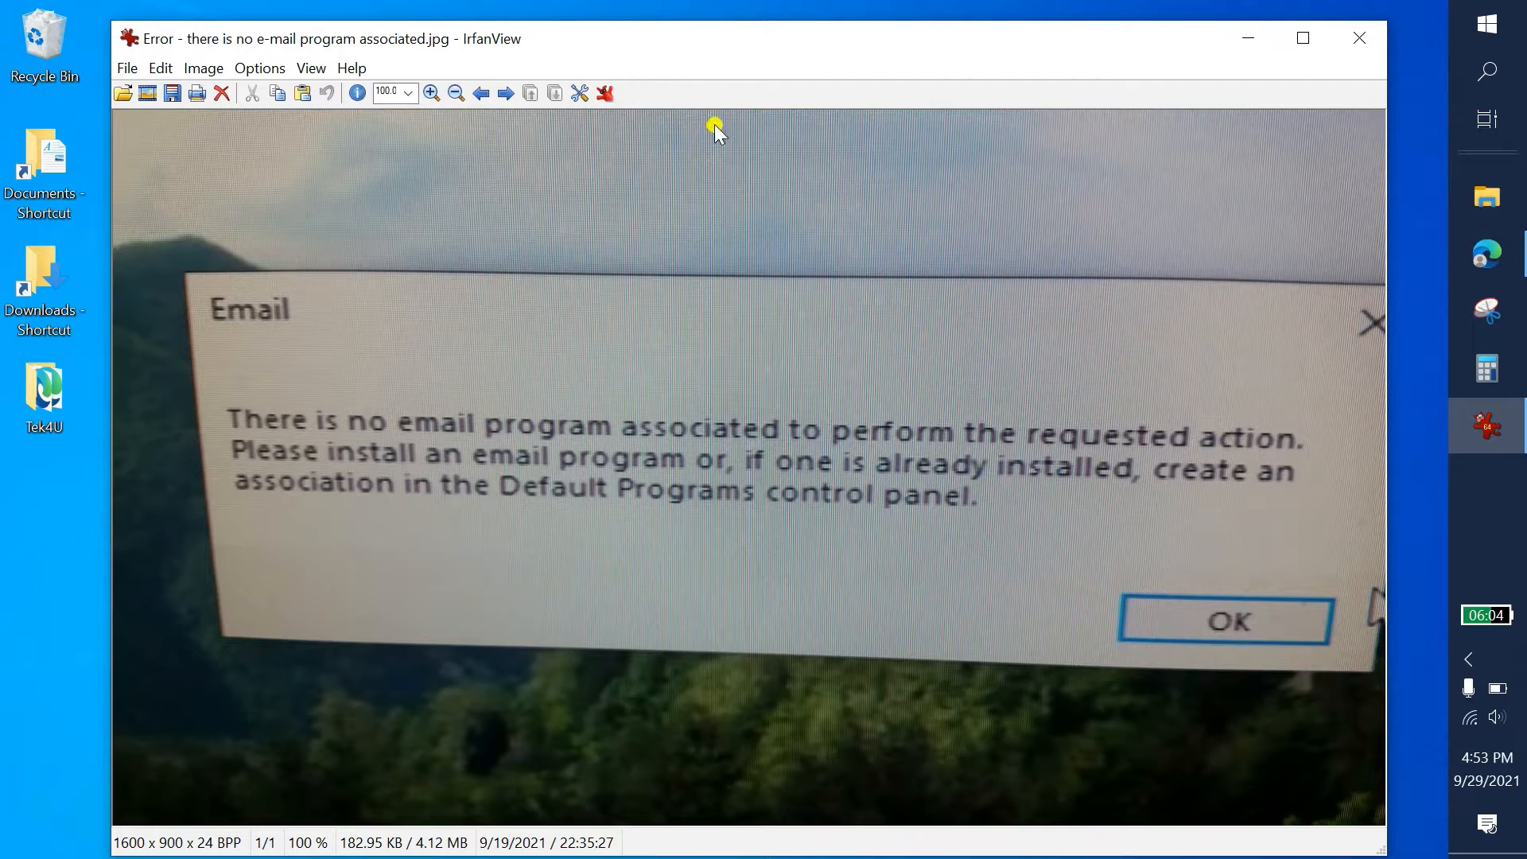
pyautogui.moveTo(1174, 165)
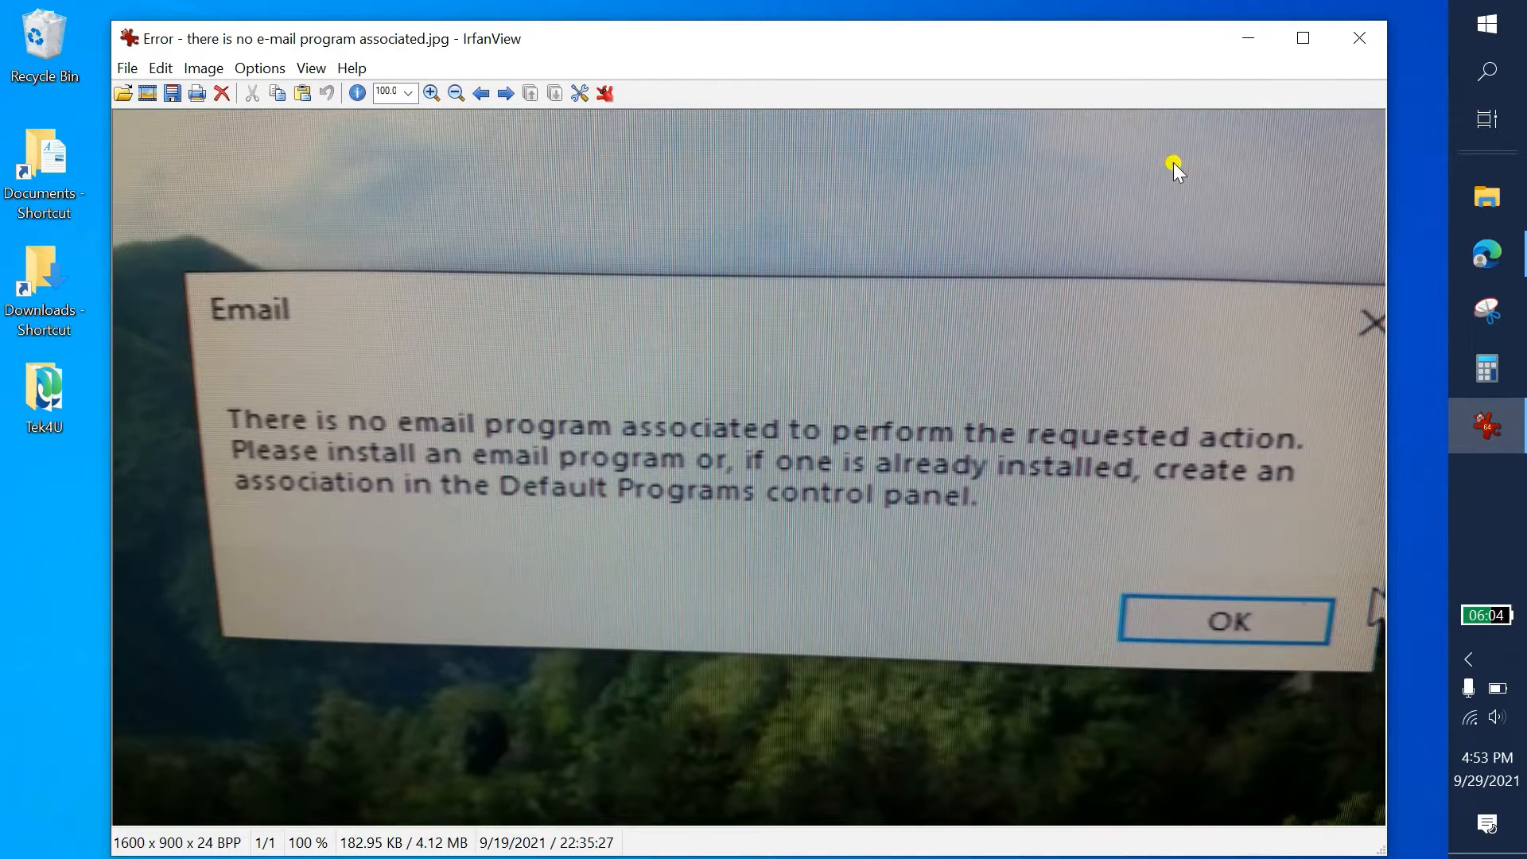
pyautogui.moveTo(1360, 44)
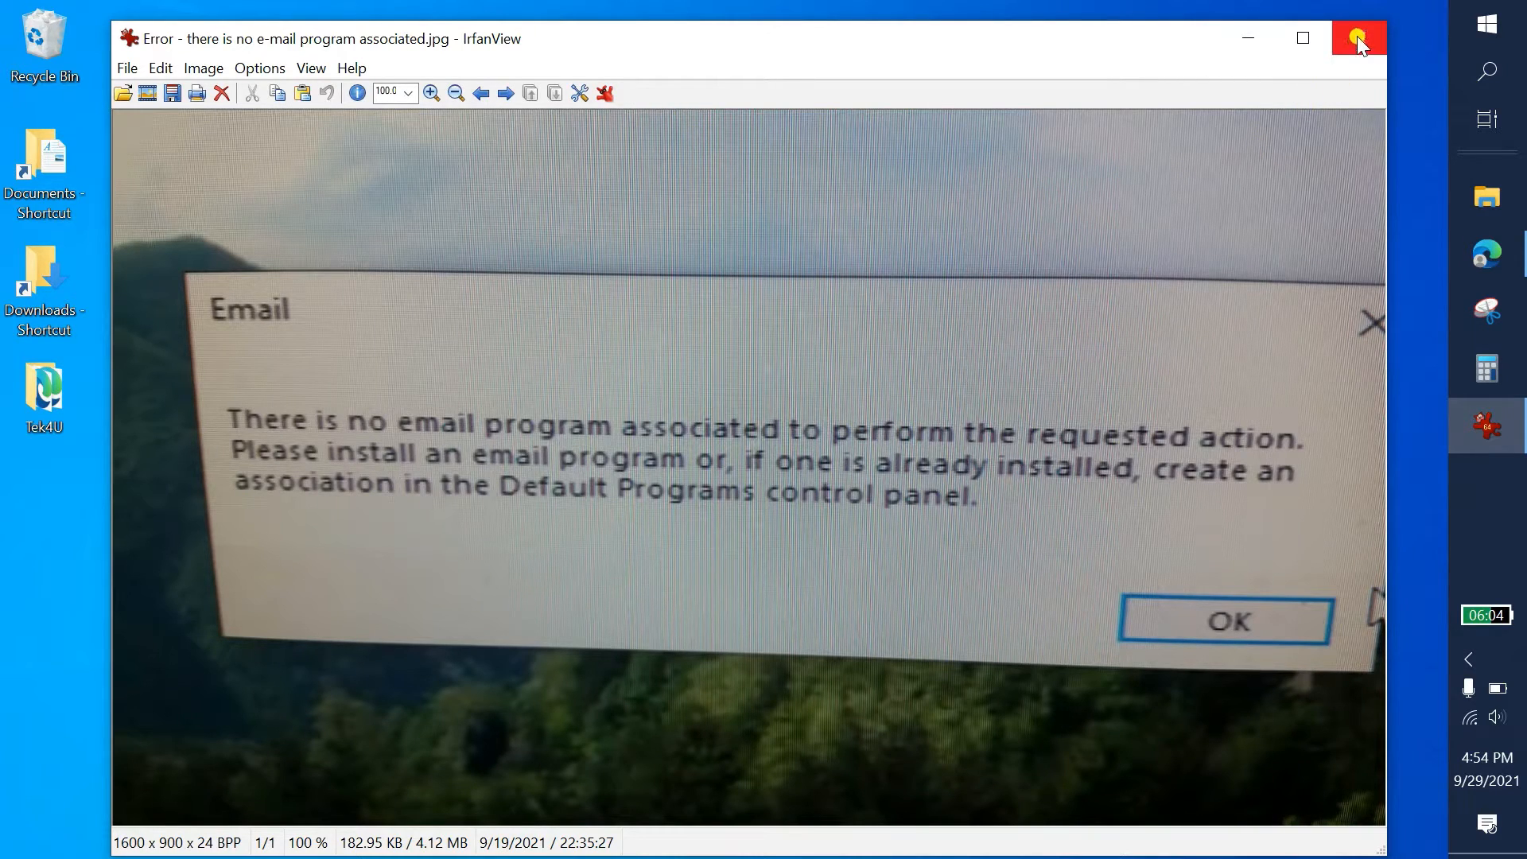
pyautogui.moveTo(1358, 43)
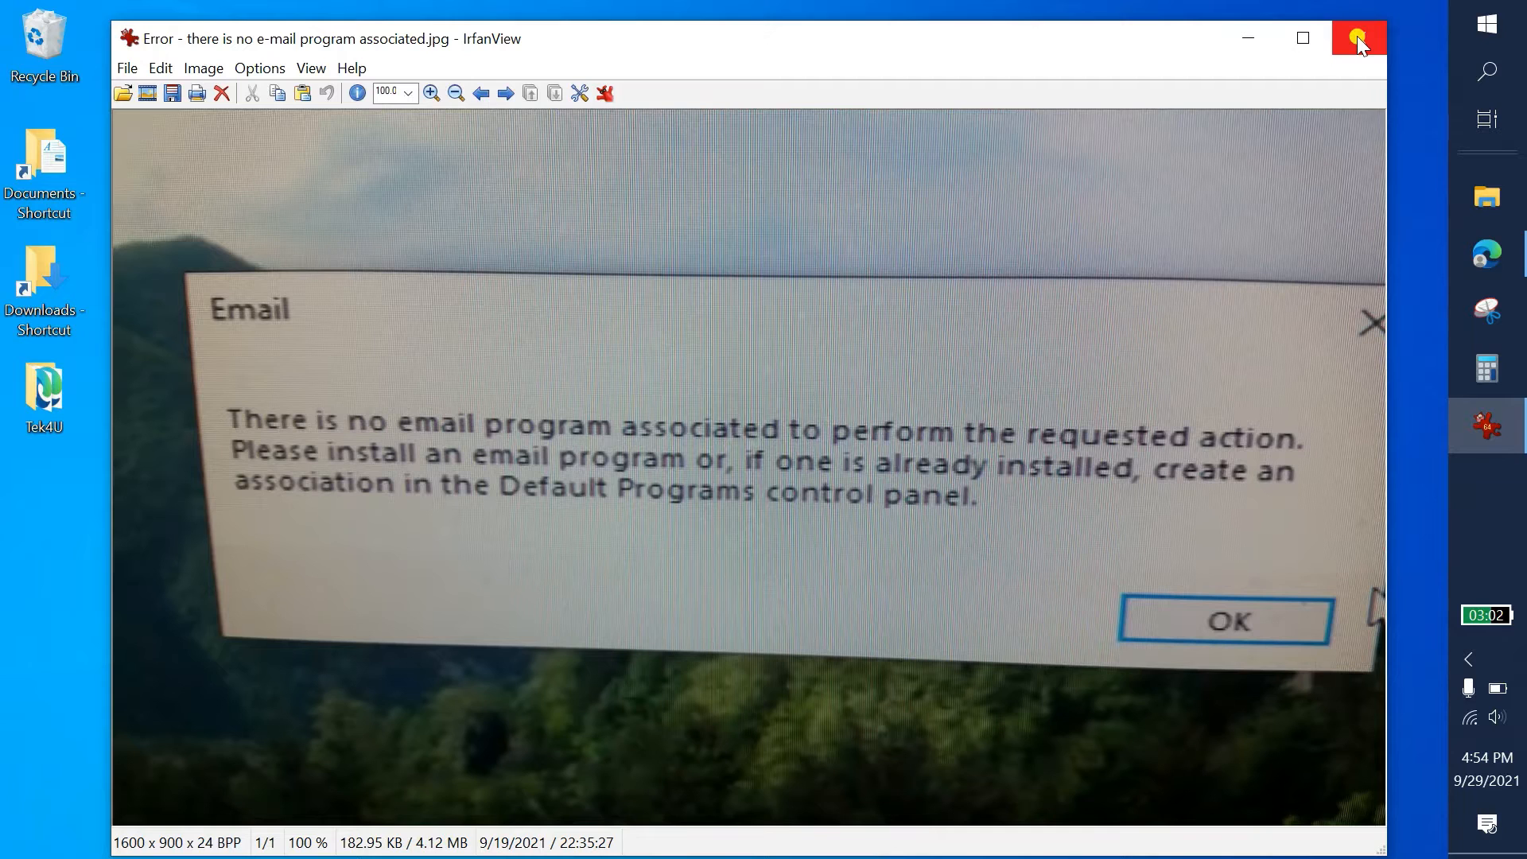
# Step: Close the IrfanView screenshot viewer and open Settings on Apps & features
pyautogui.click(1357, 38)
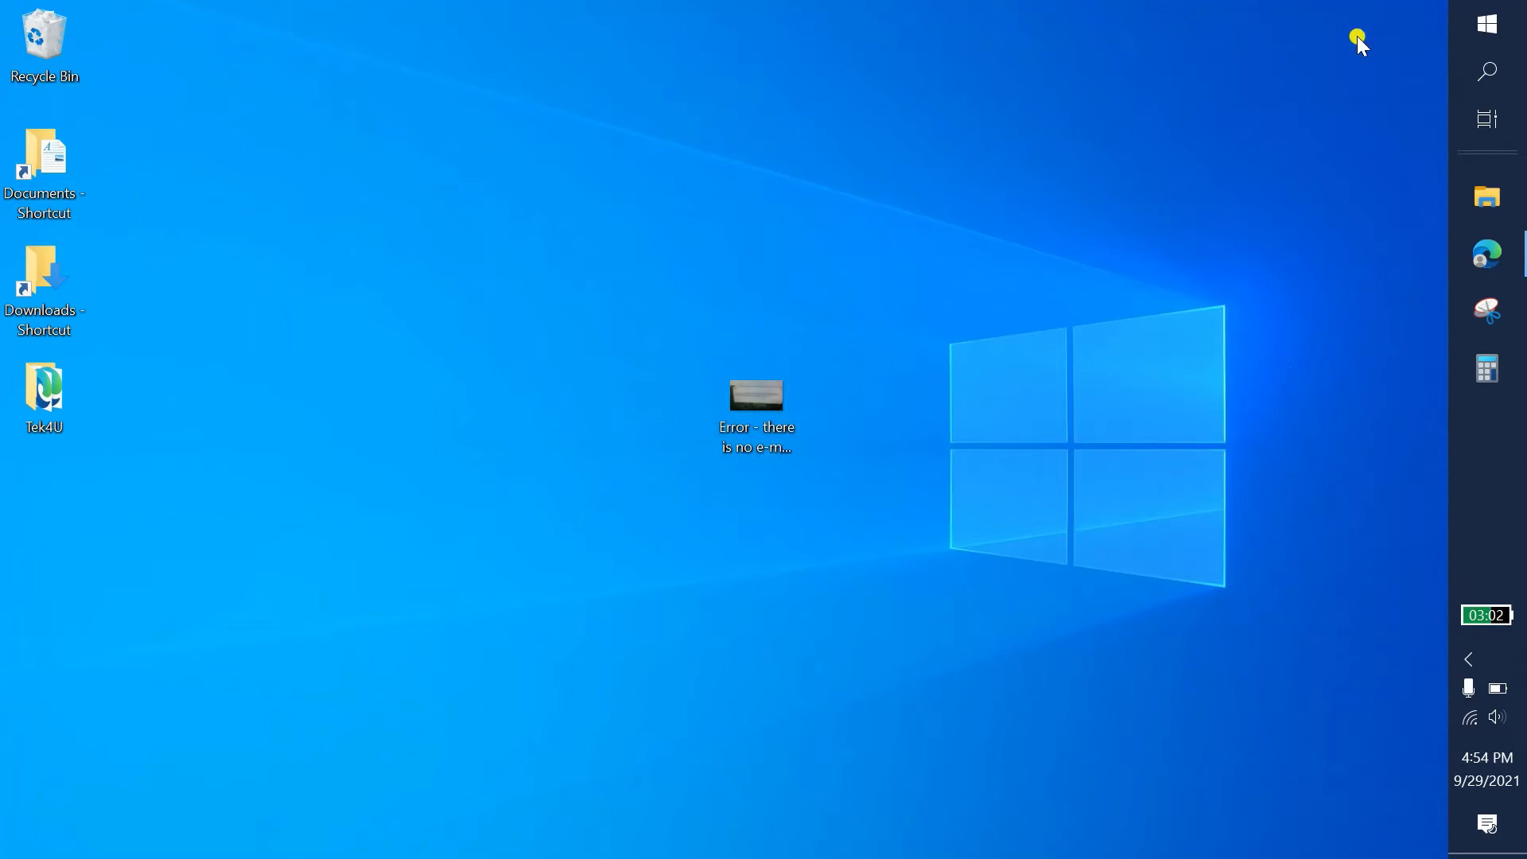
pyautogui.click(1487, 23)
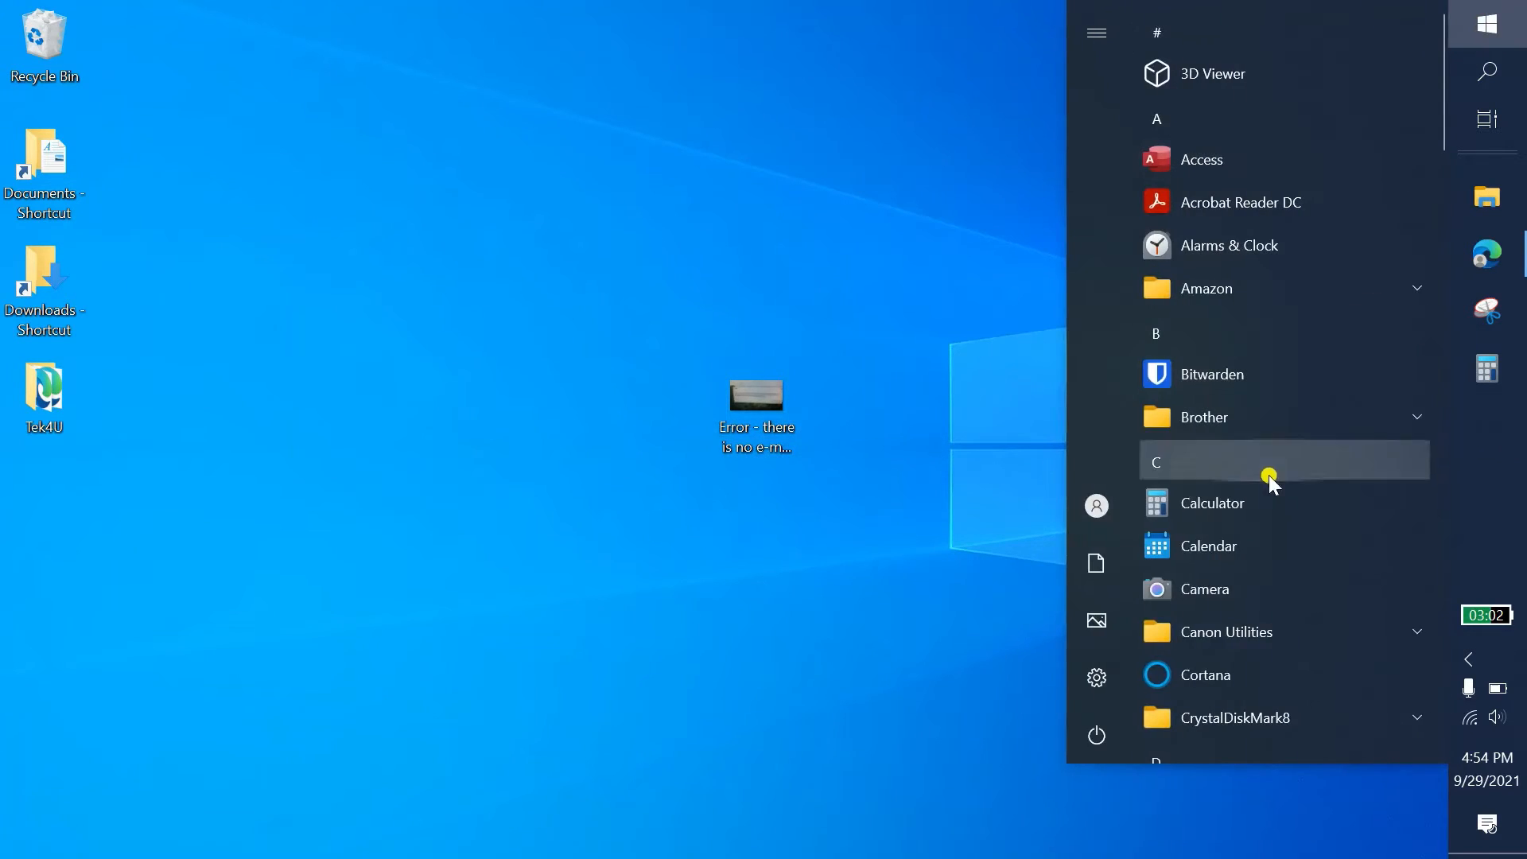
pyautogui.click(1096, 678)
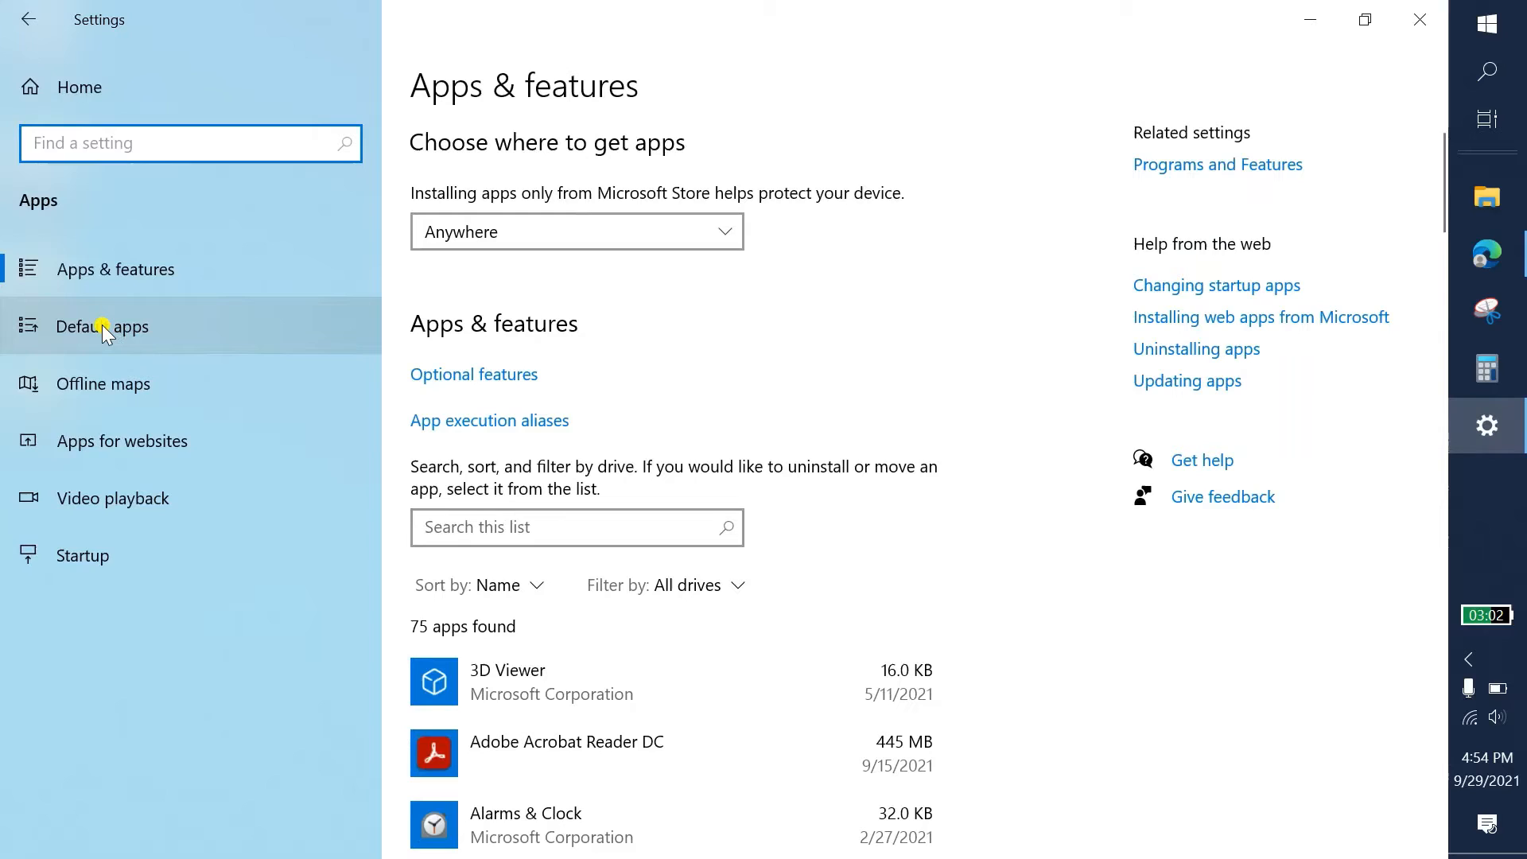
# Step: Open Default apps and check that Email is set to Thunderbird
pyautogui.click(101, 327)
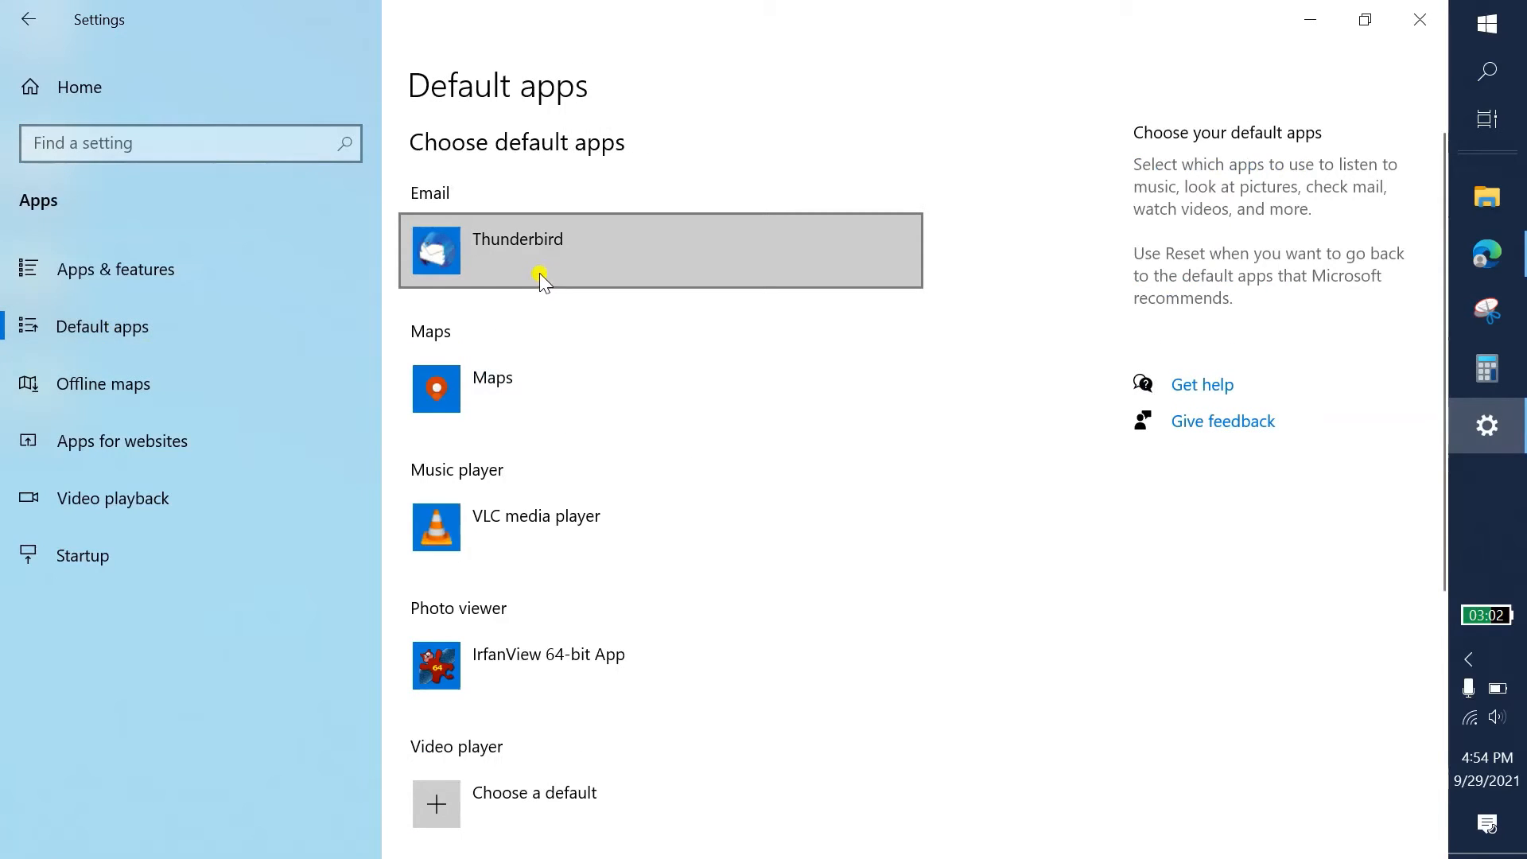
pyautogui.moveTo(548, 265)
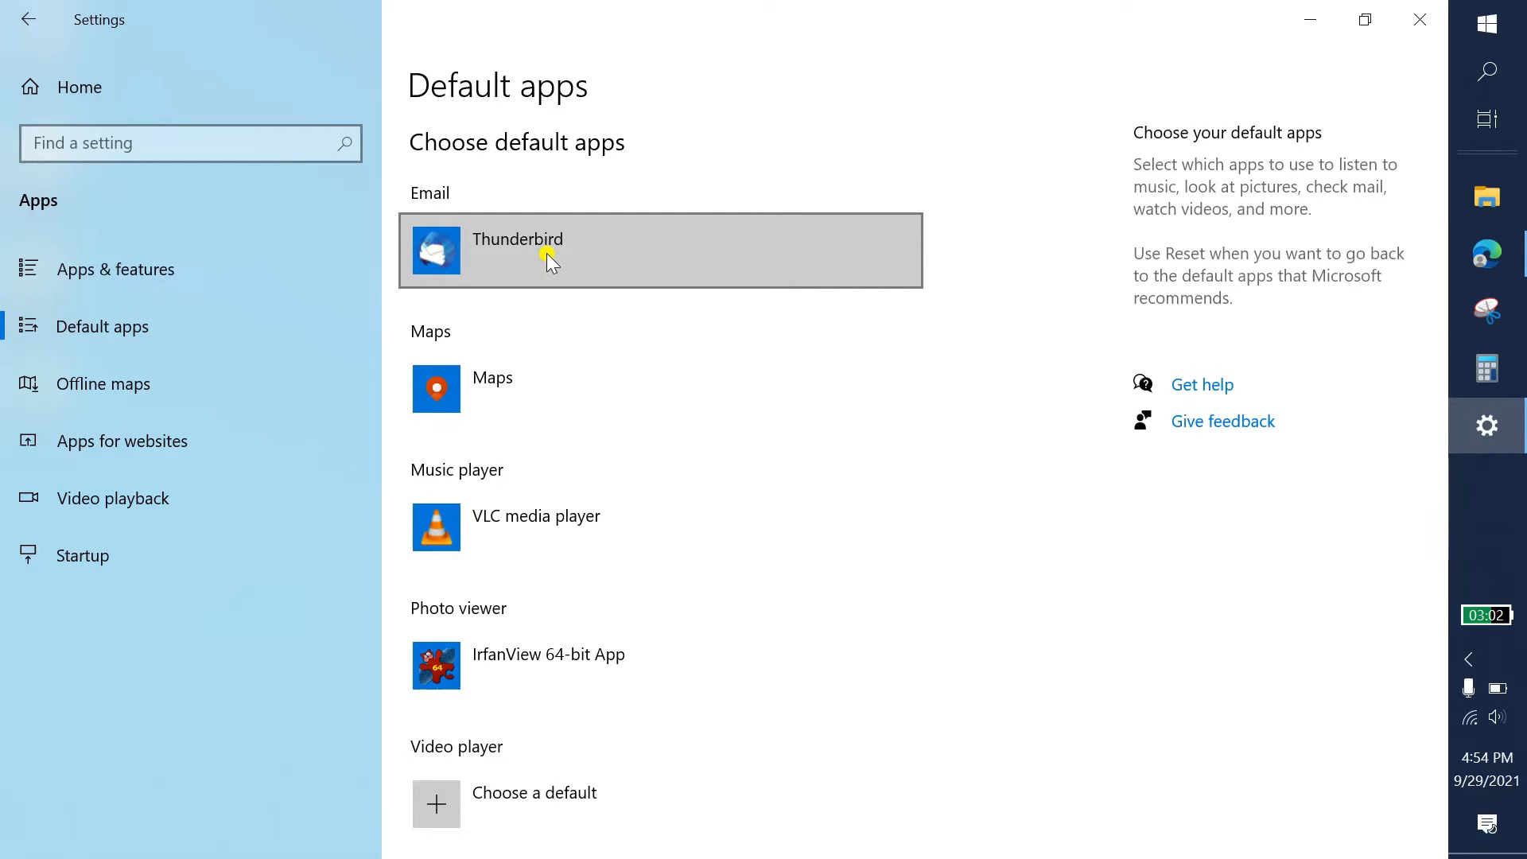
pyautogui.moveTo(585, 253)
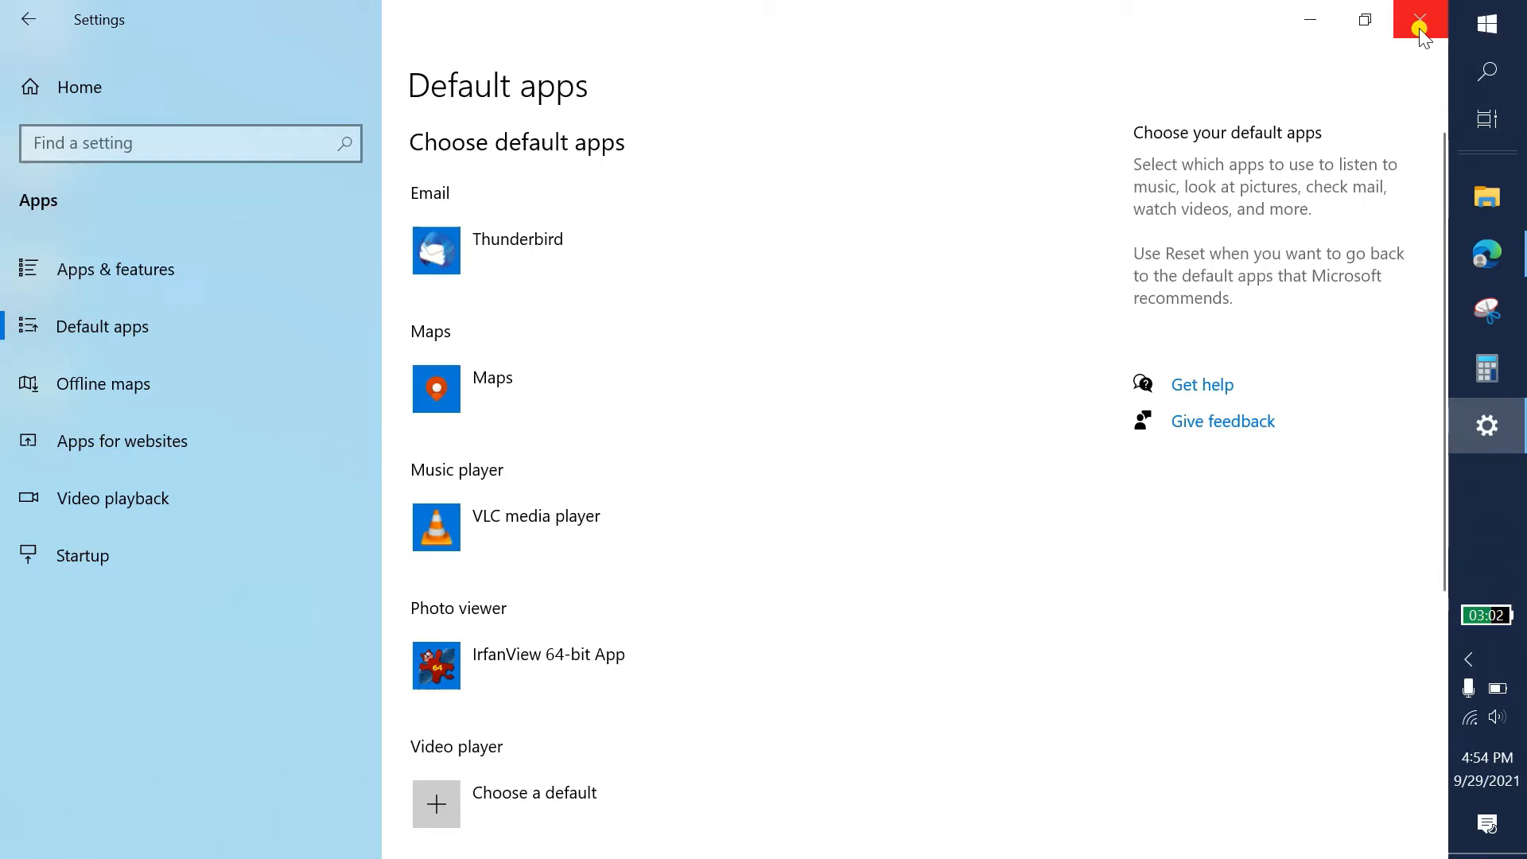
pyautogui.moveTo(1419, 19)
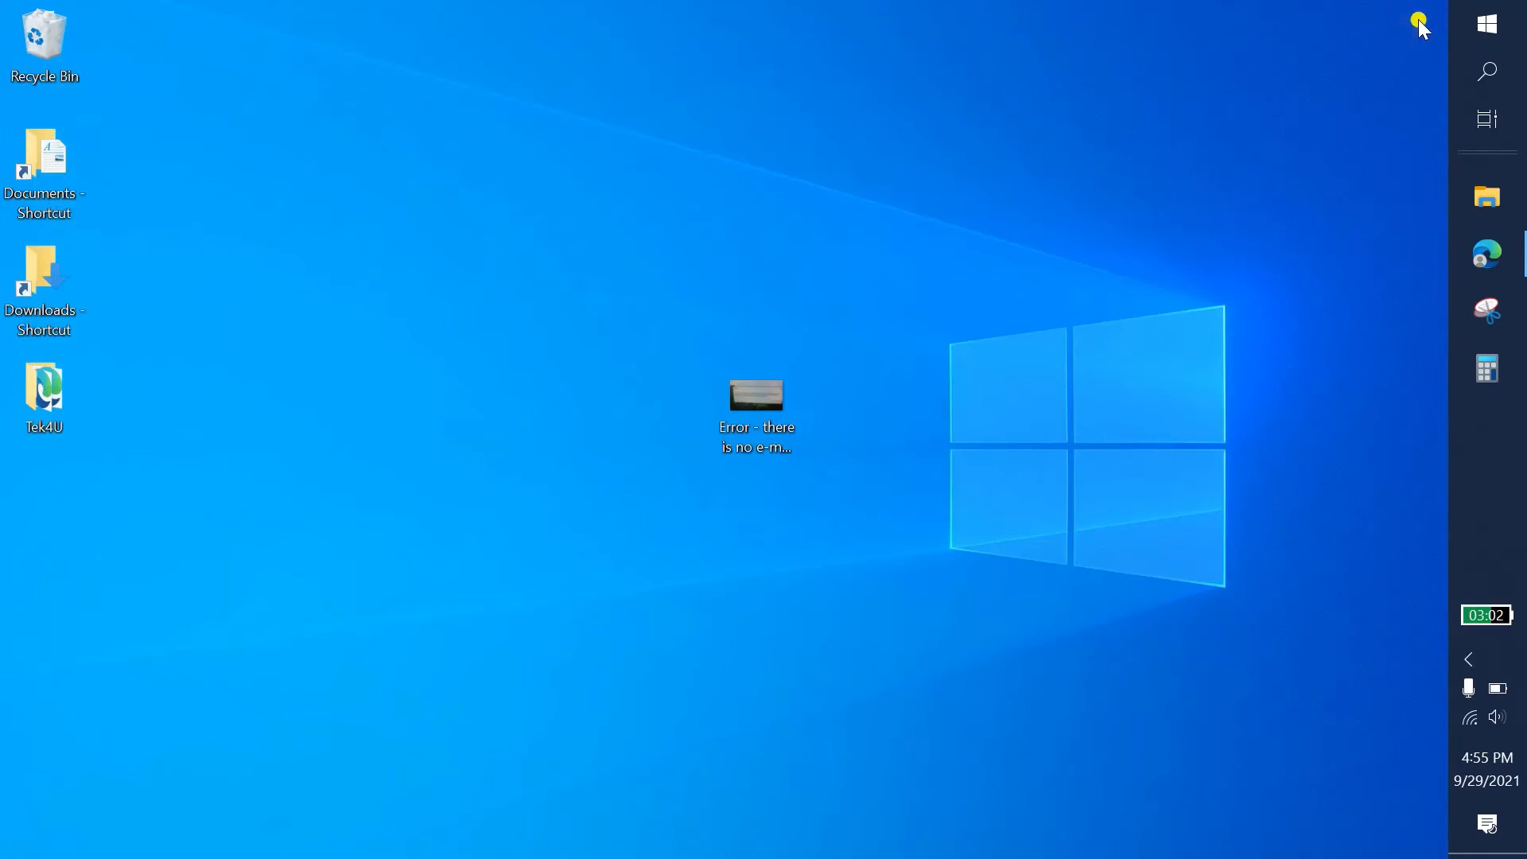
# Step: Scroll the Start menu app list down to reach Thunderbird for a desktop shortcut
pyautogui.click(1486, 23)
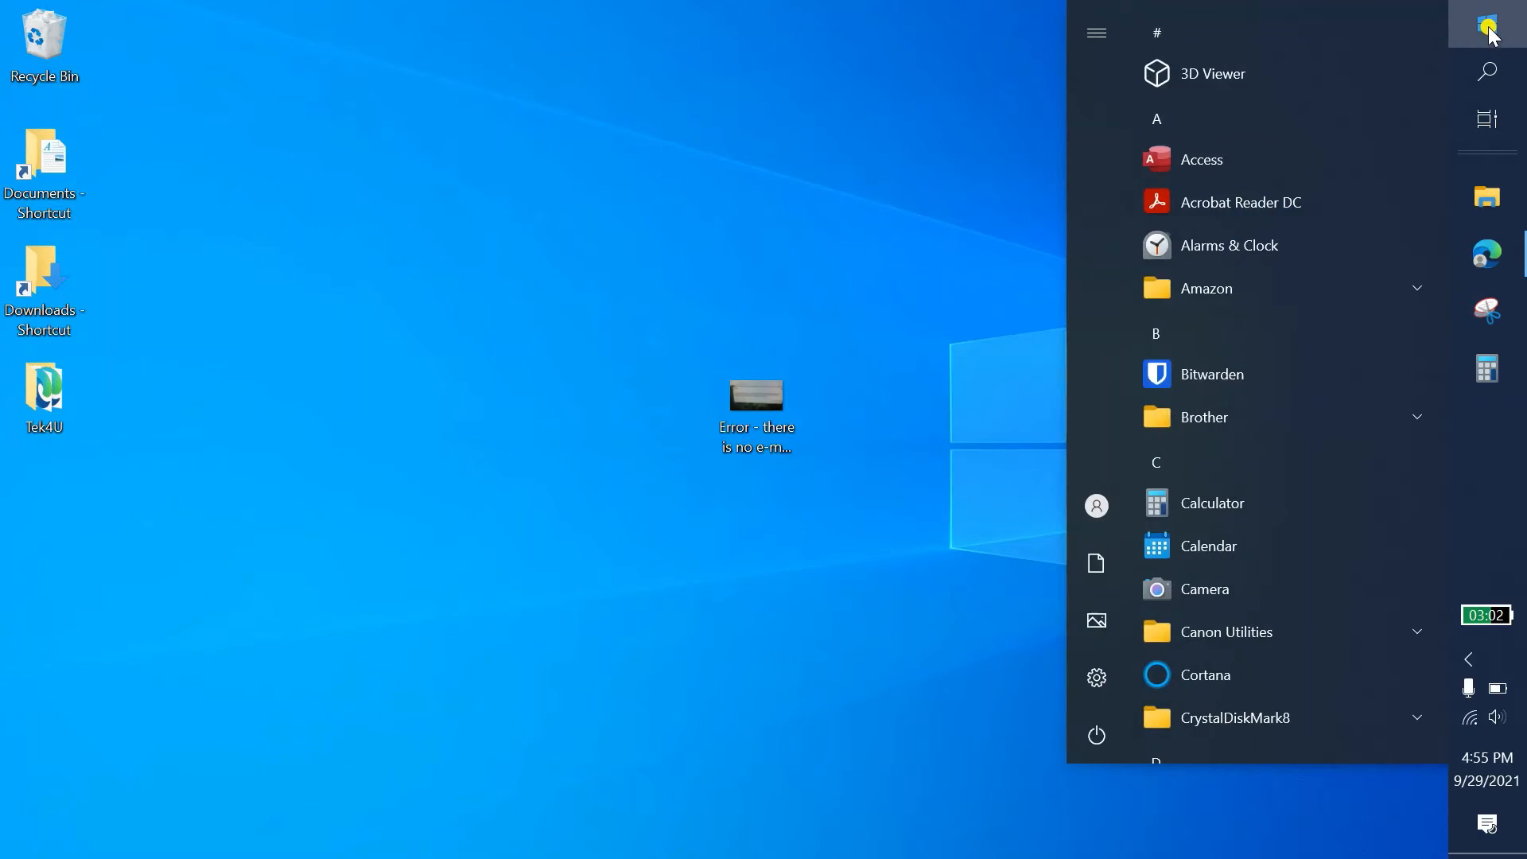
pyautogui.scroll(-3)
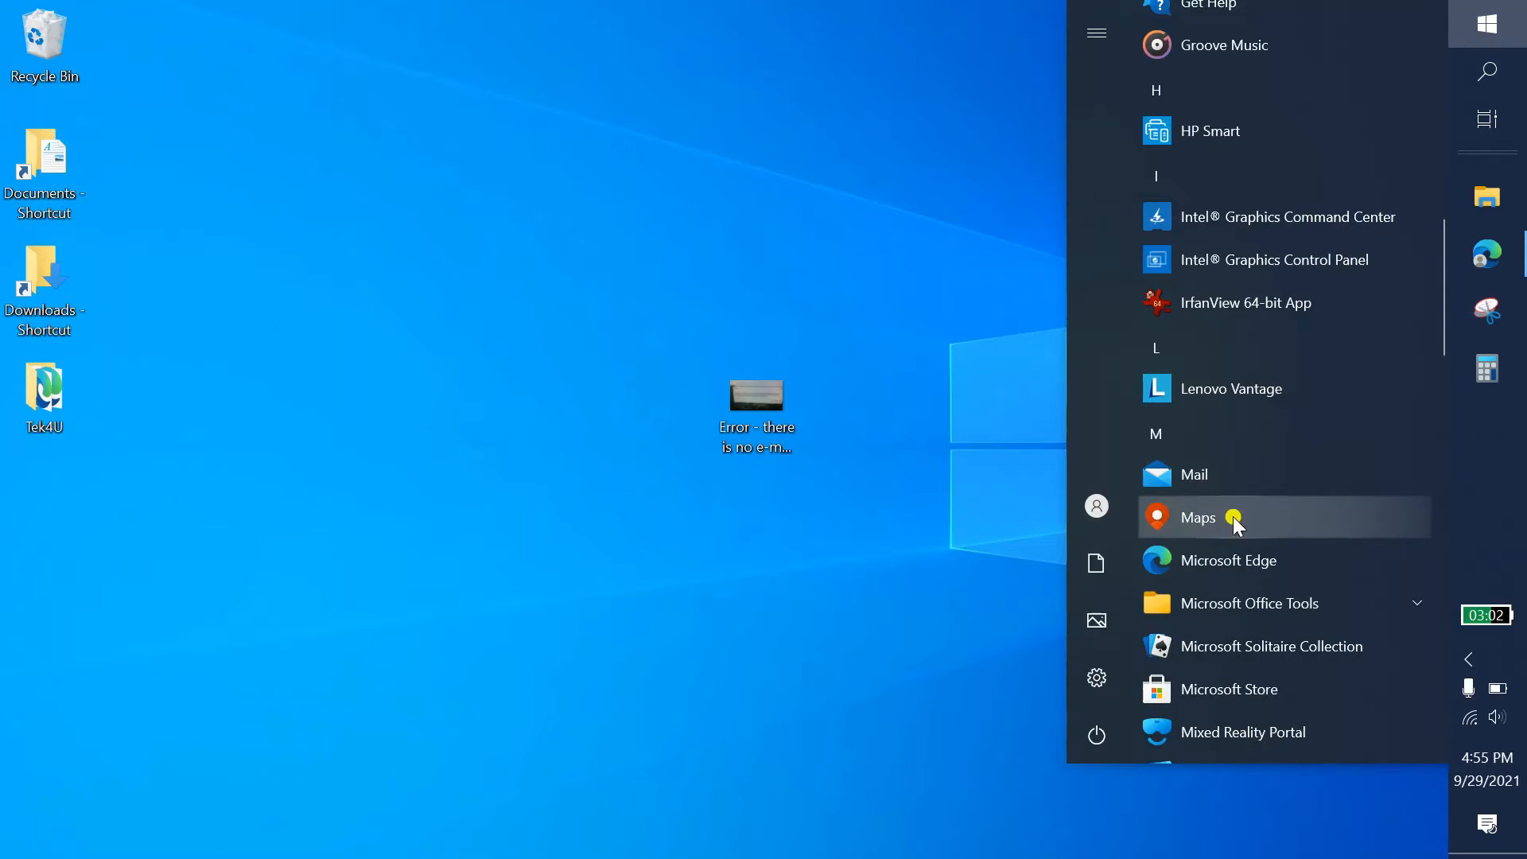
pyautogui.moveTo(1220, 543)
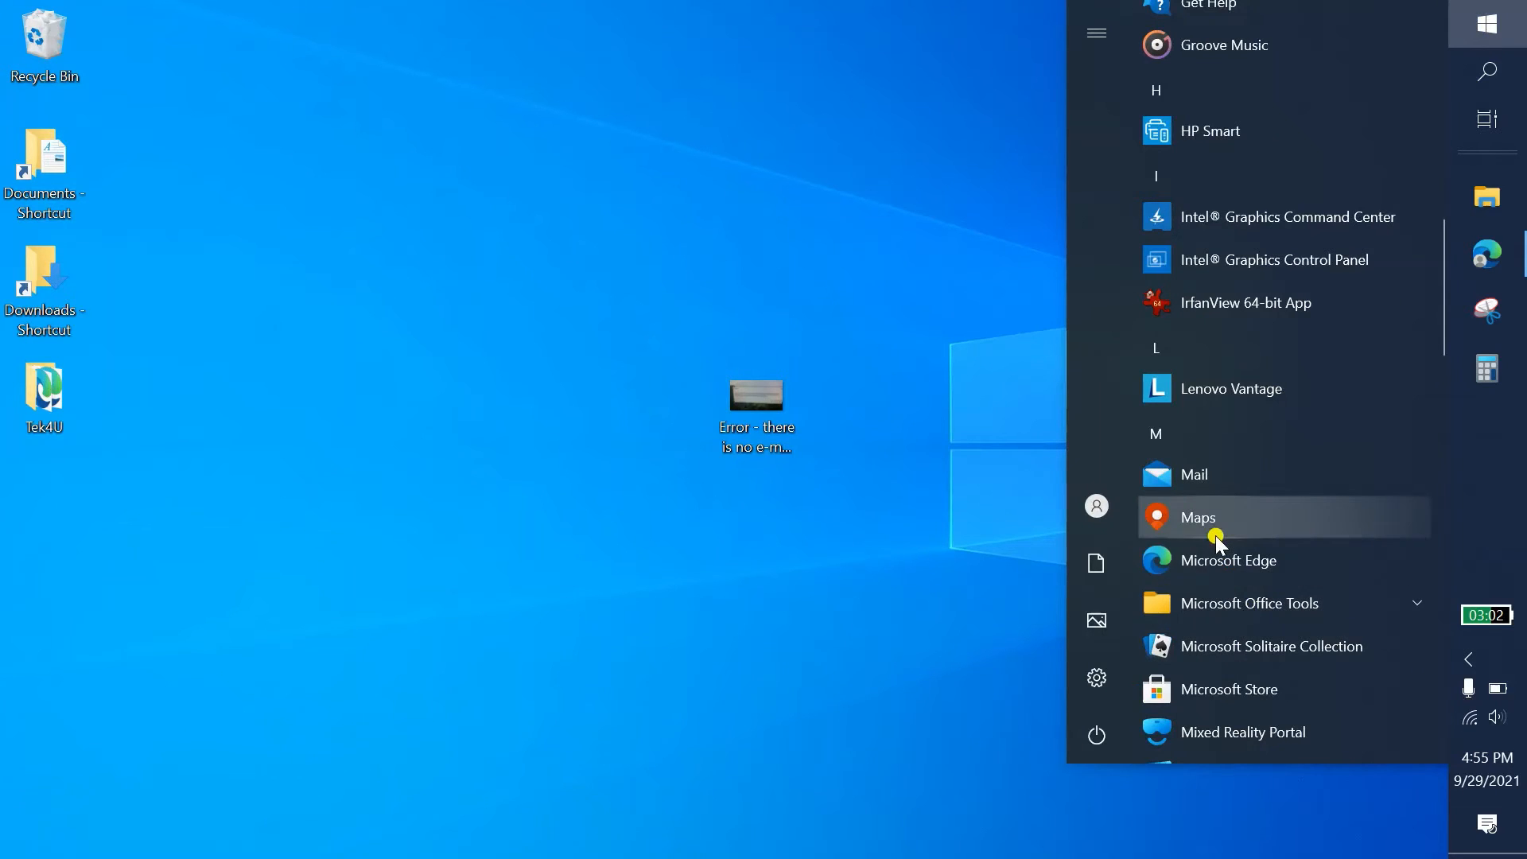
pyautogui.scroll(-3)
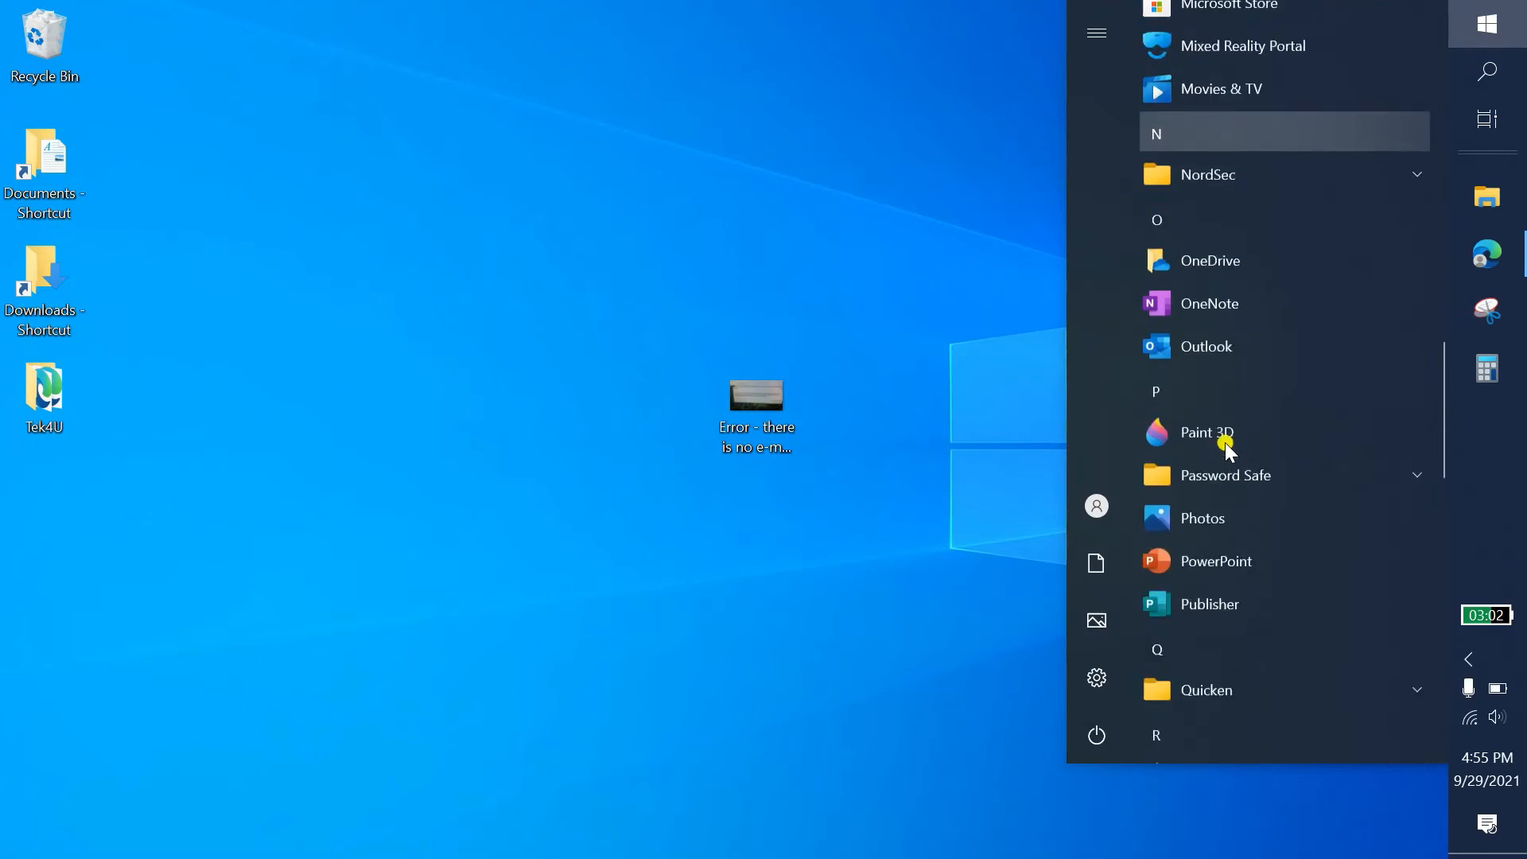
pyautogui.scroll(-3)
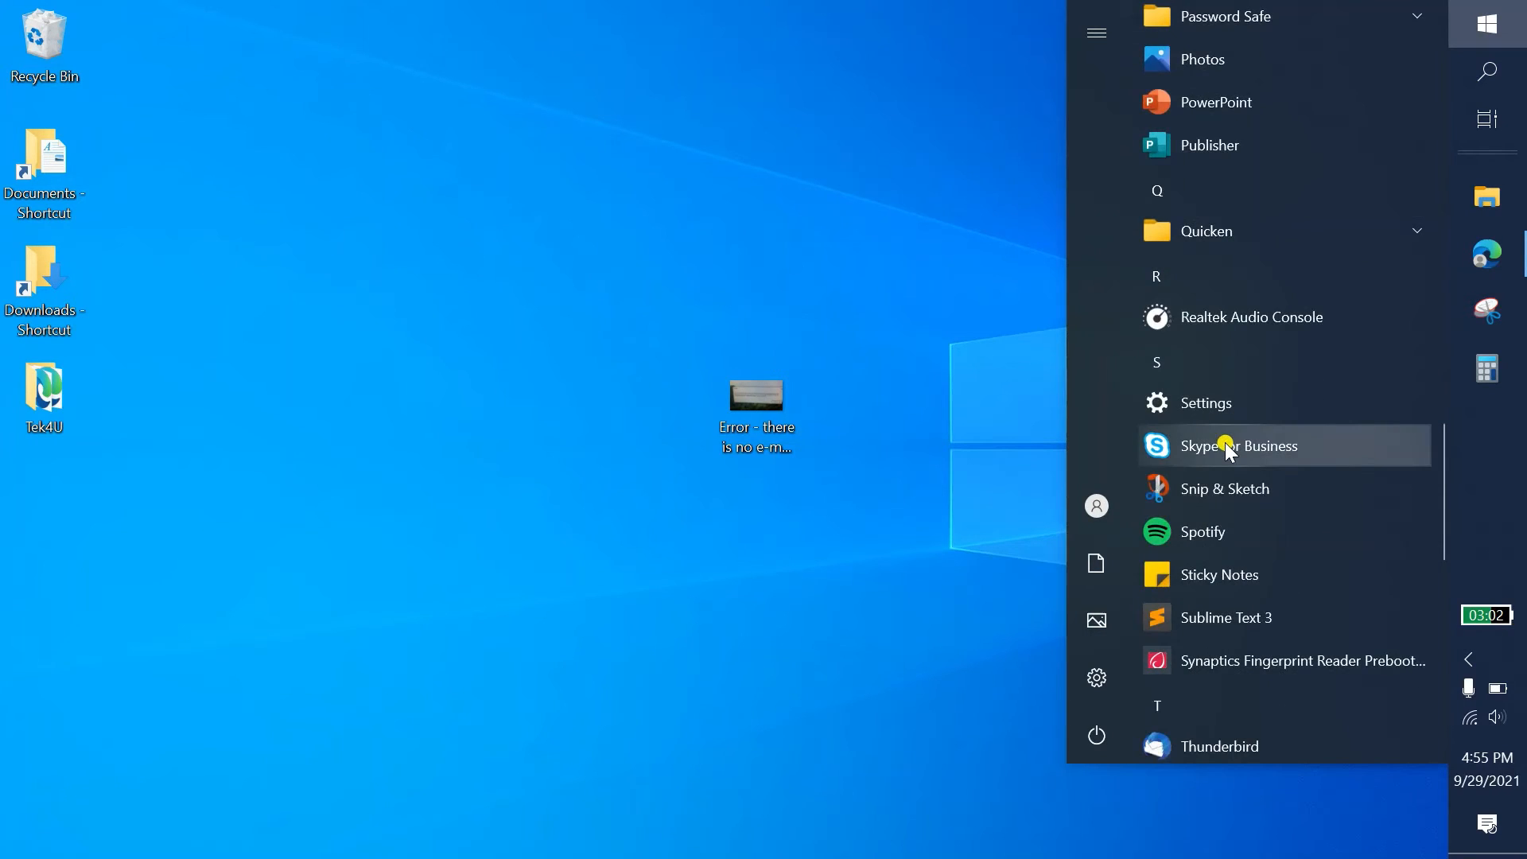
pyautogui.scroll(-3)
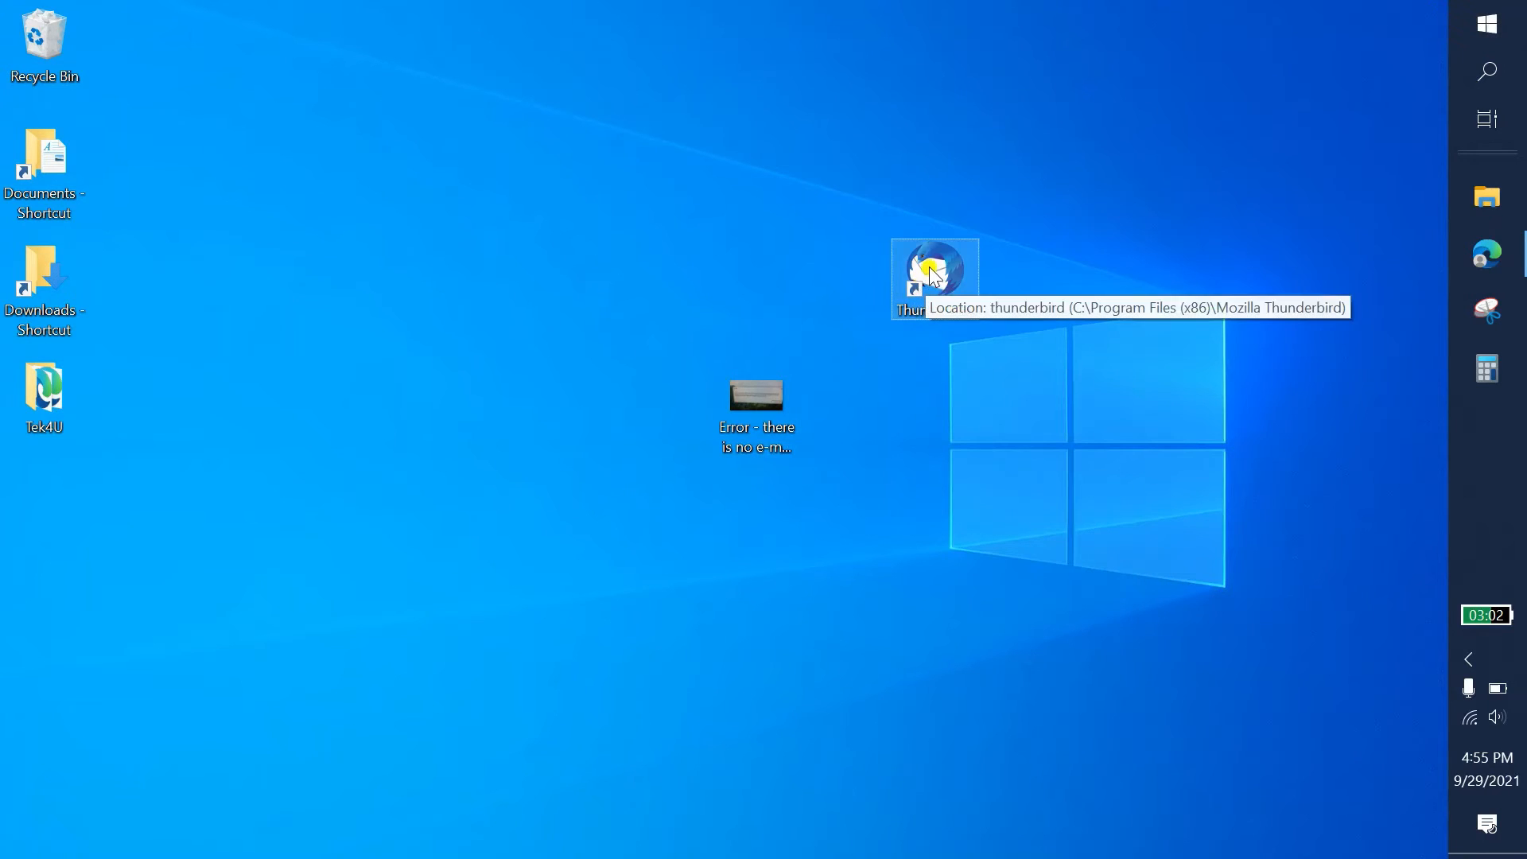
pyautogui.moveTo(1294, 141)
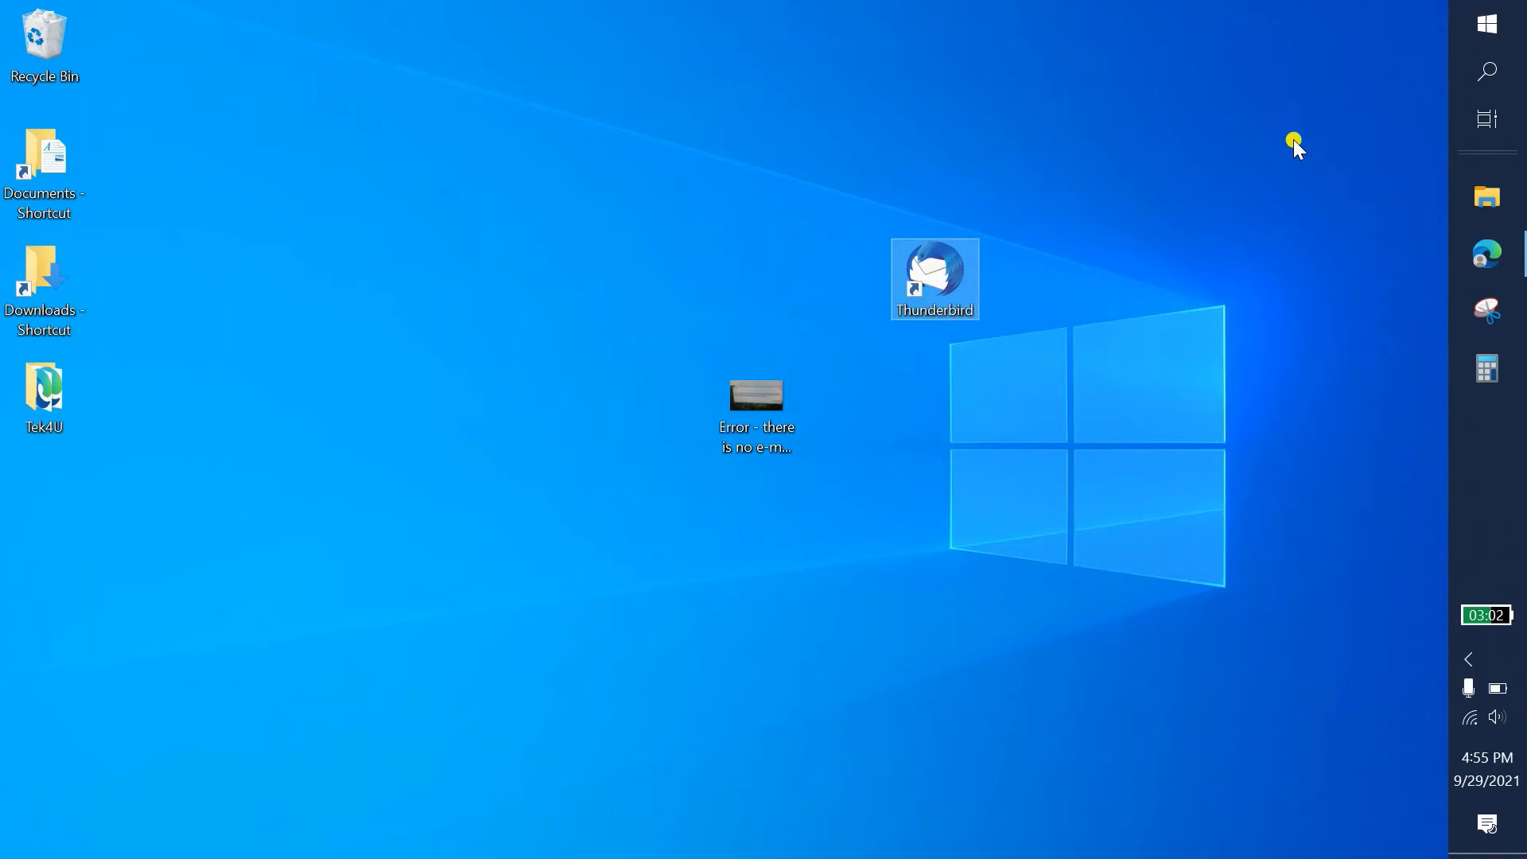
pyautogui.moveTo(1449, 94)
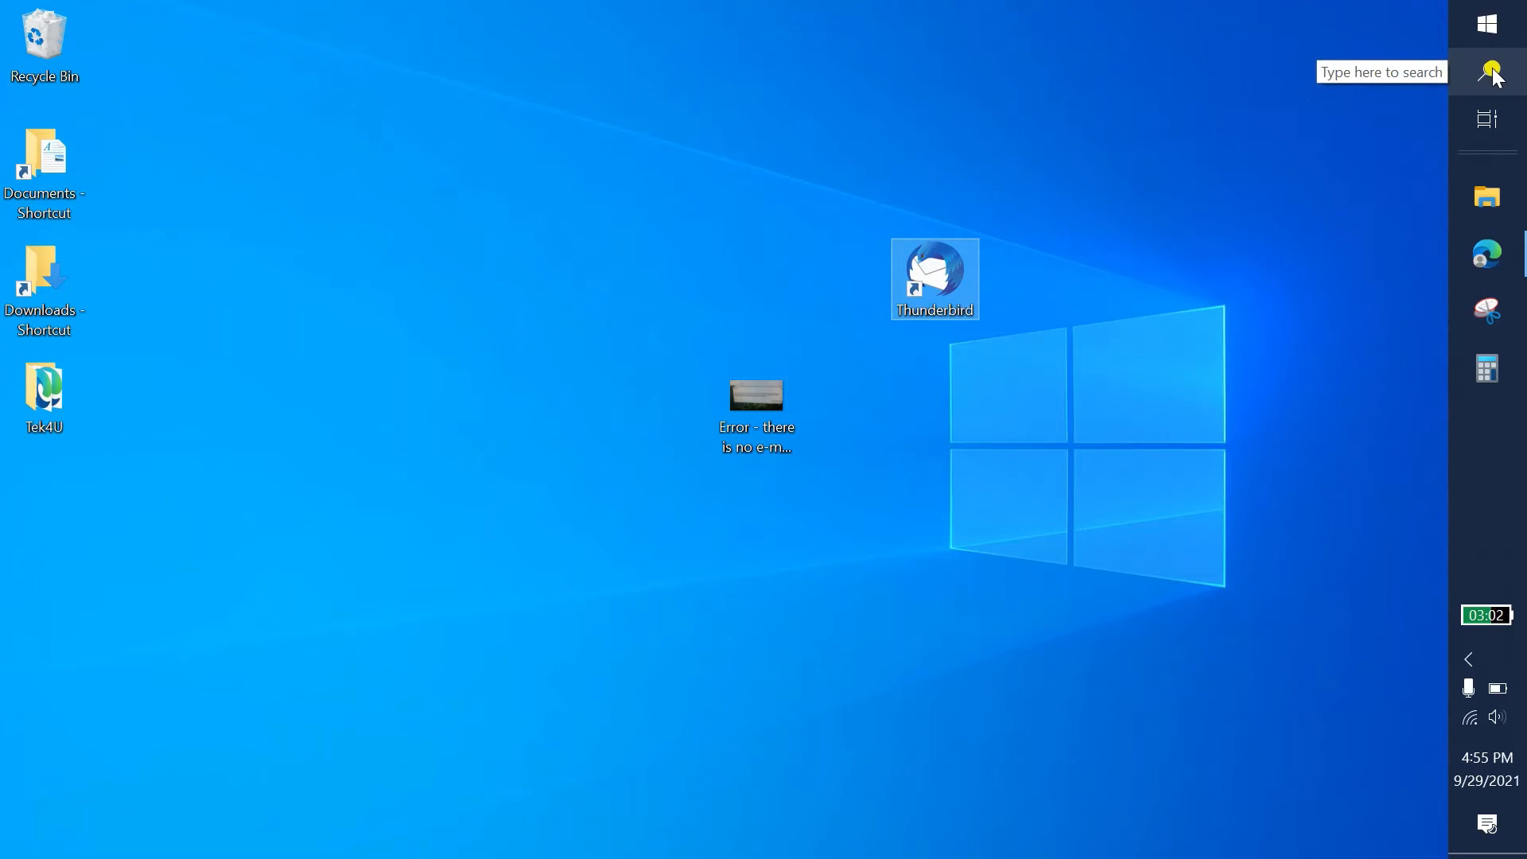
pyautogui.moveTo(1493, 78)
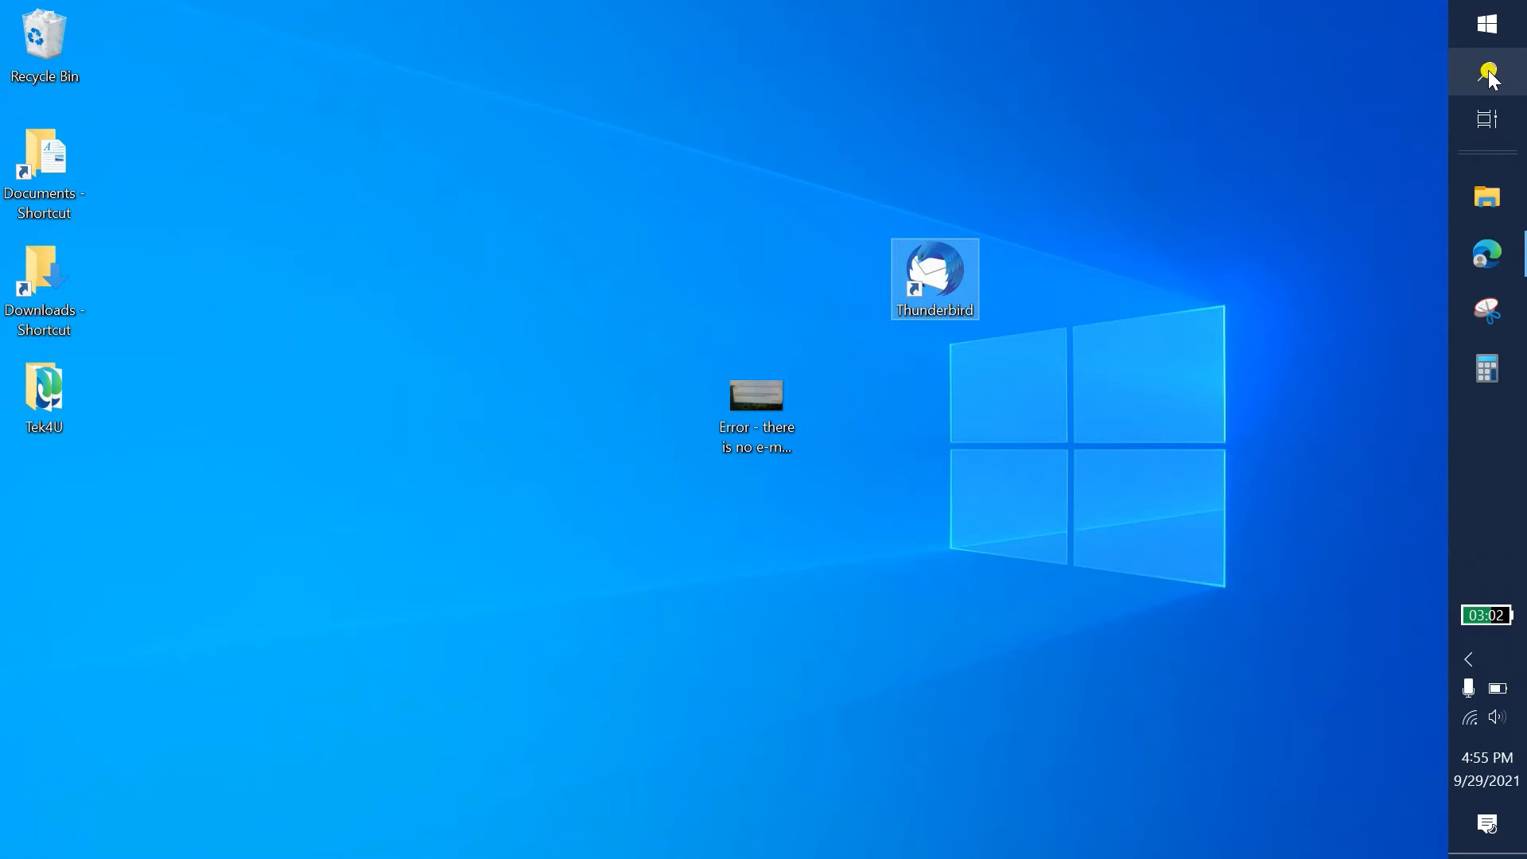
# Step: Search for %appdata% and open the AppData folder in File Explorer
pyautogui.click(1489, 71)
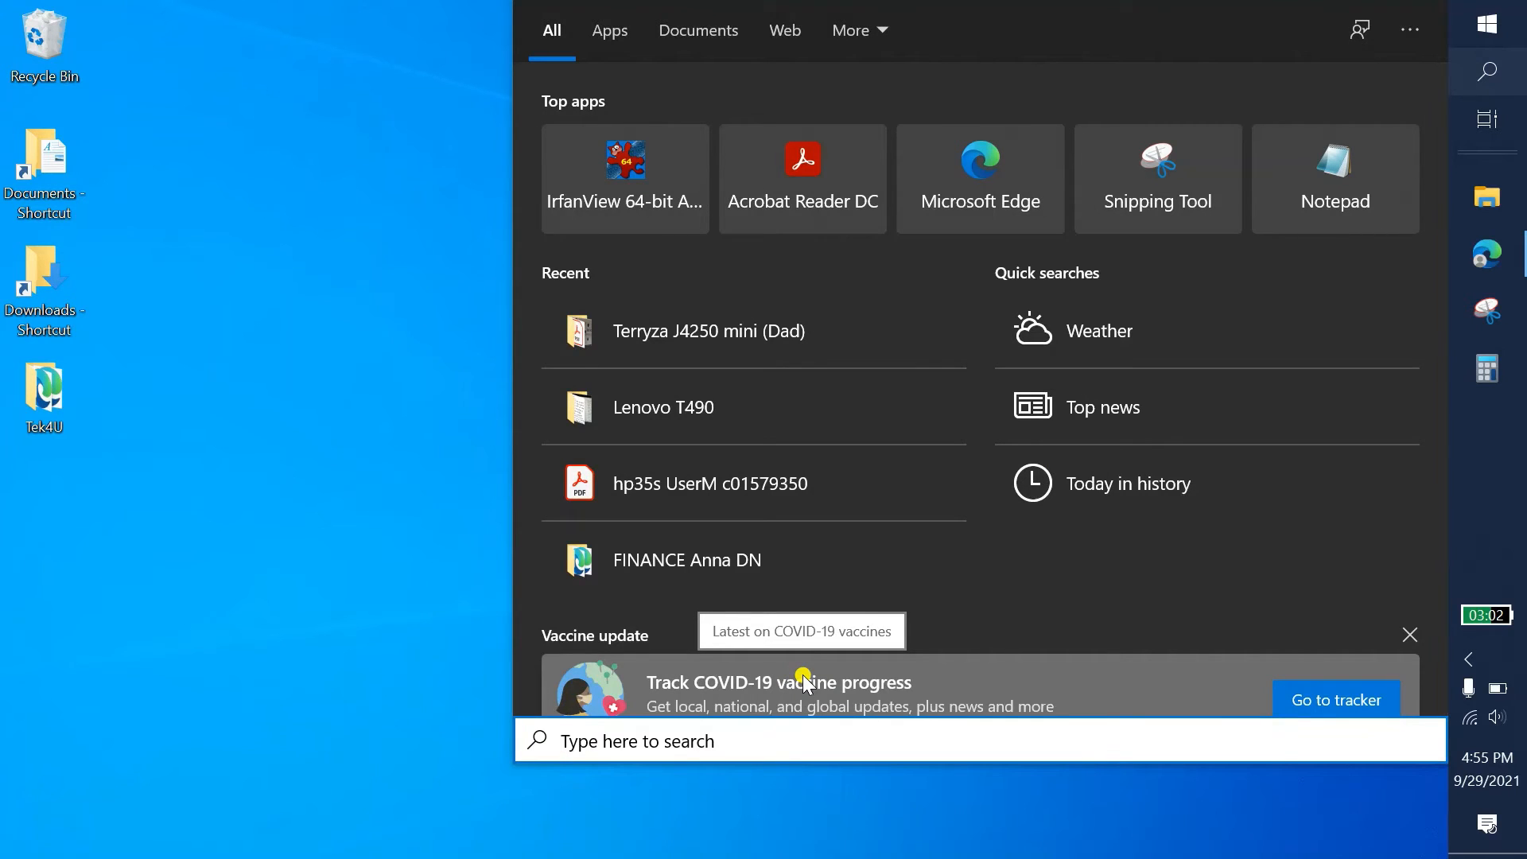
pyautogui.write('%a')
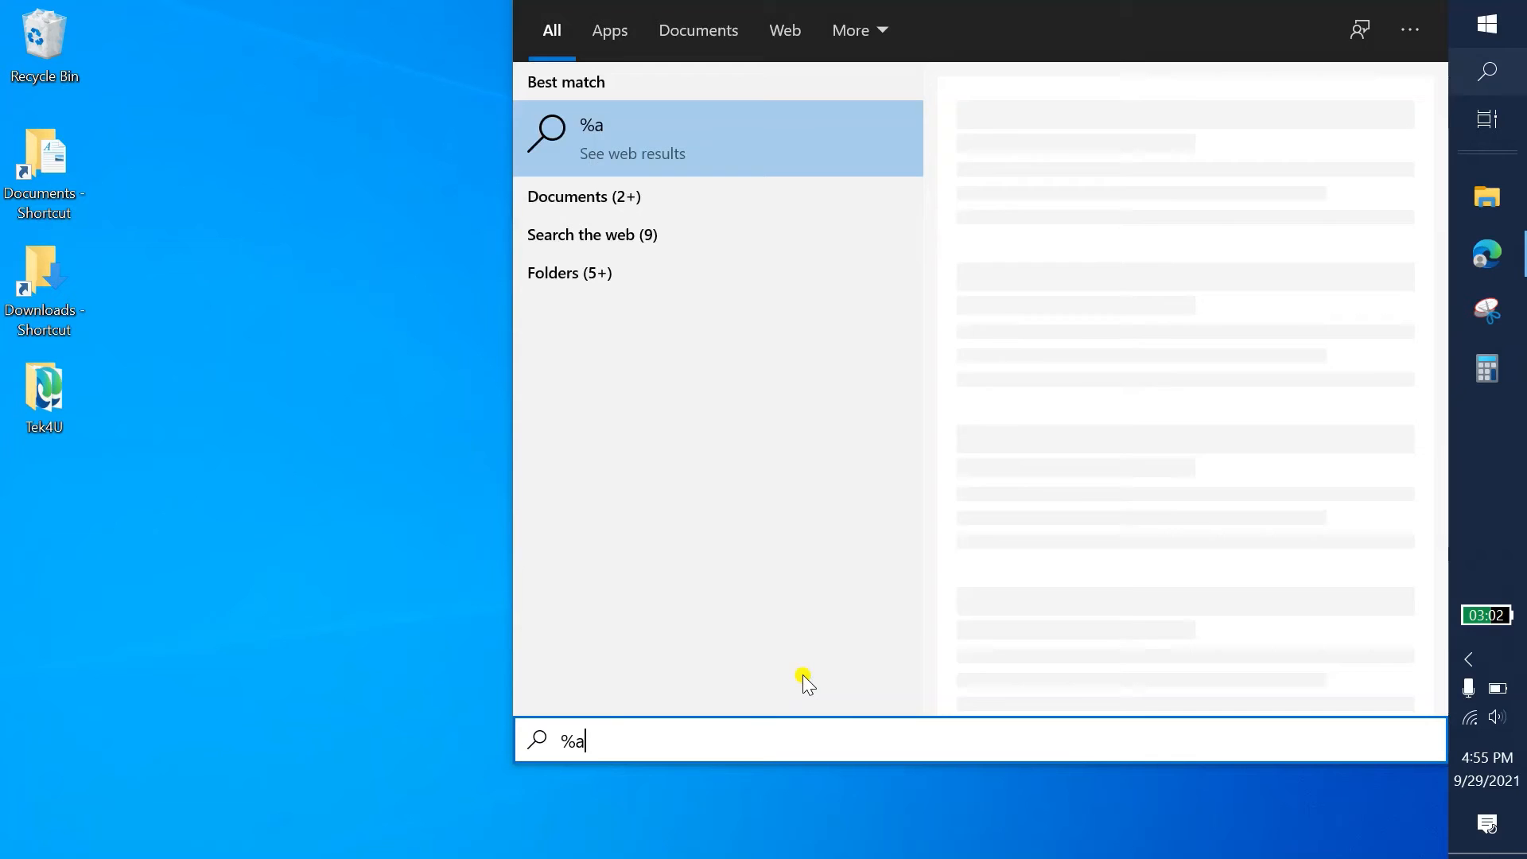
pyautogui.write('ppdata%')
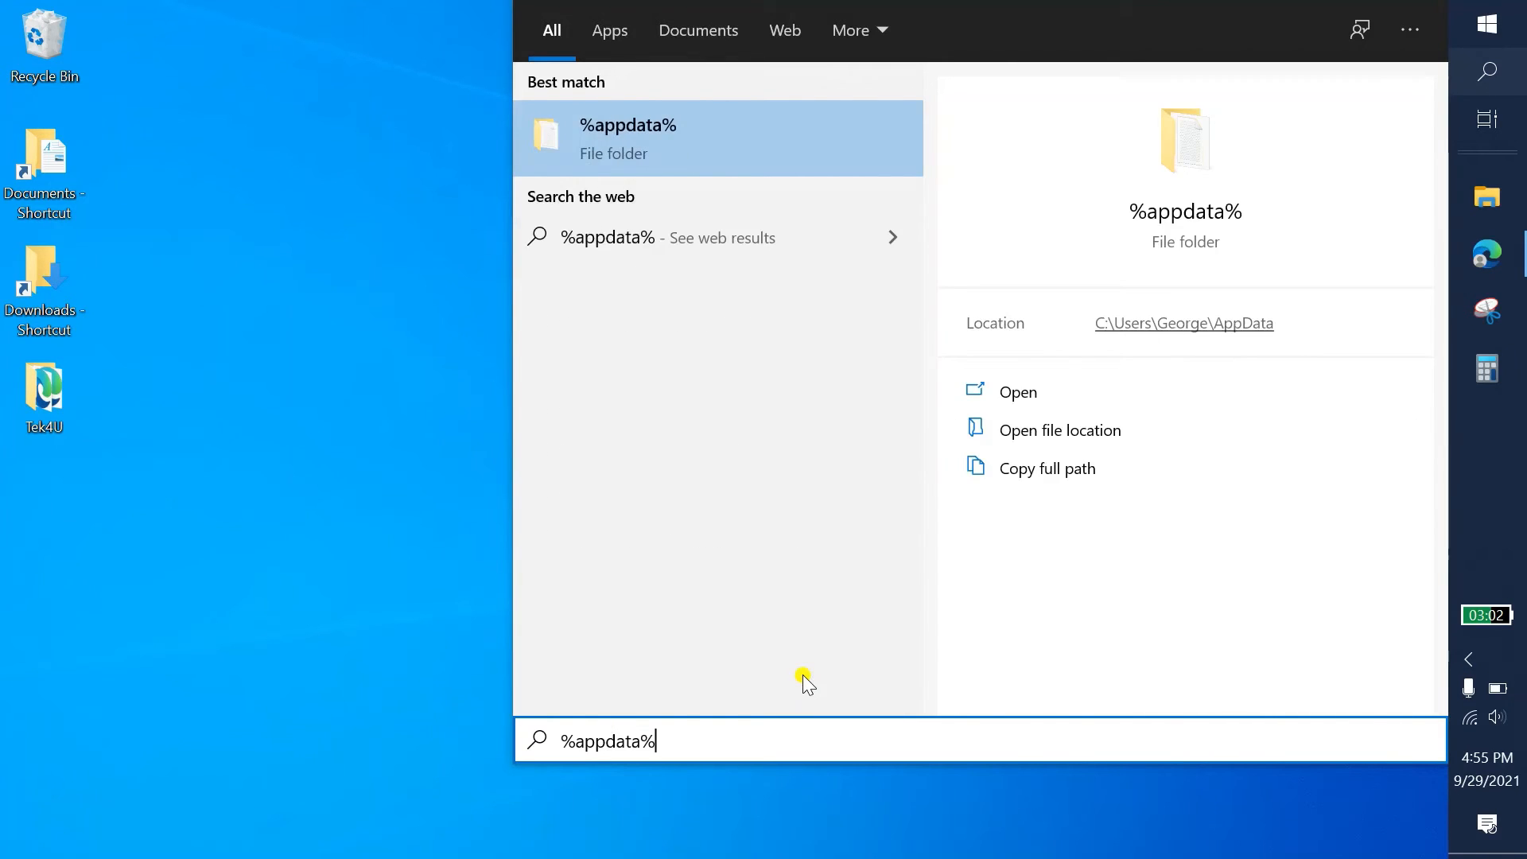
pyautogui.moveTo(1167, 400)
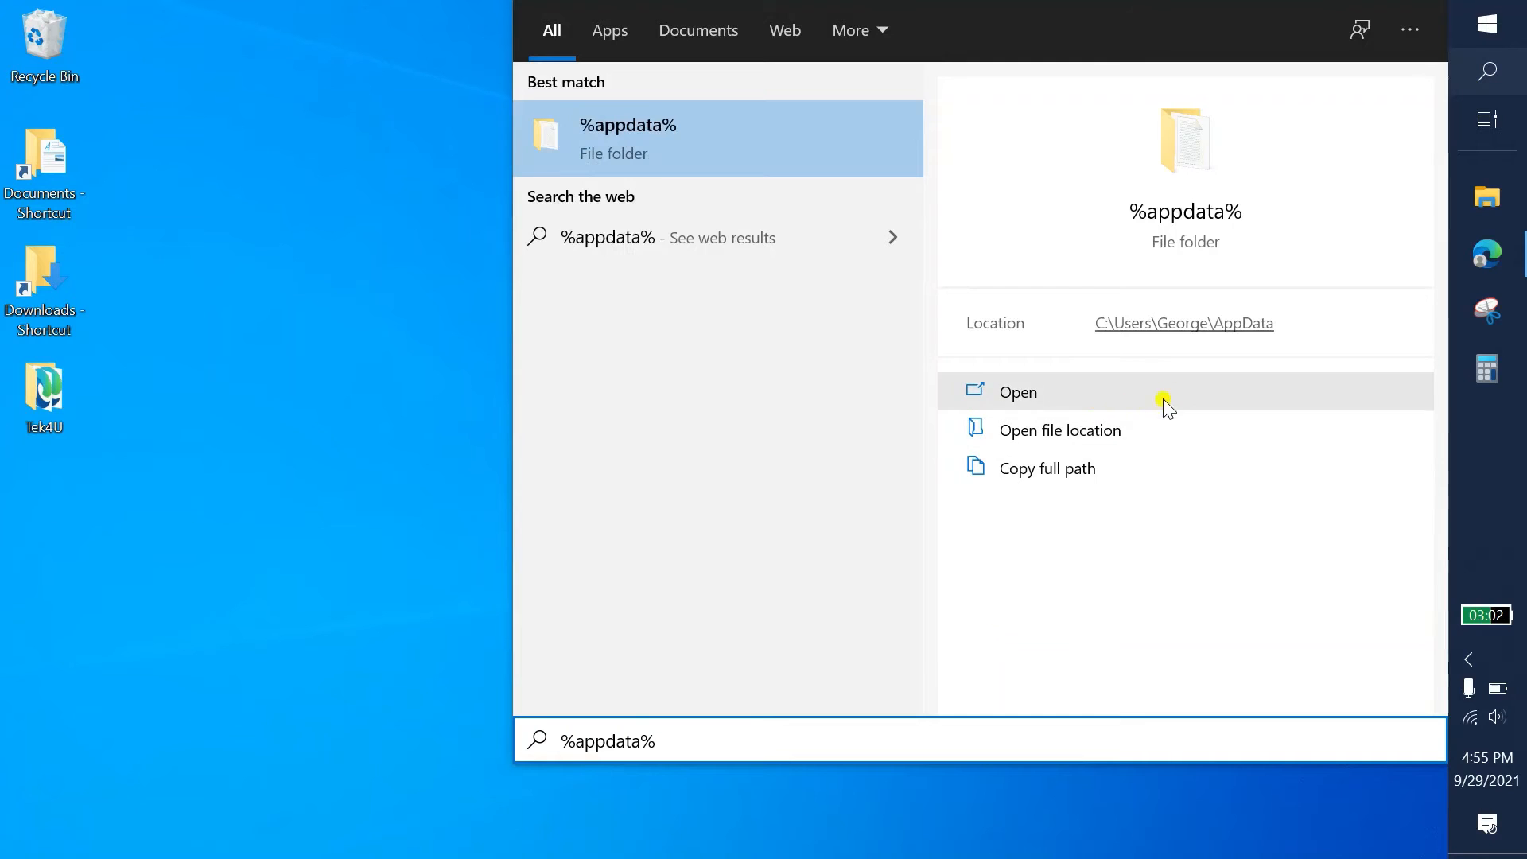
pyautogui.moveTo(1086, 430)
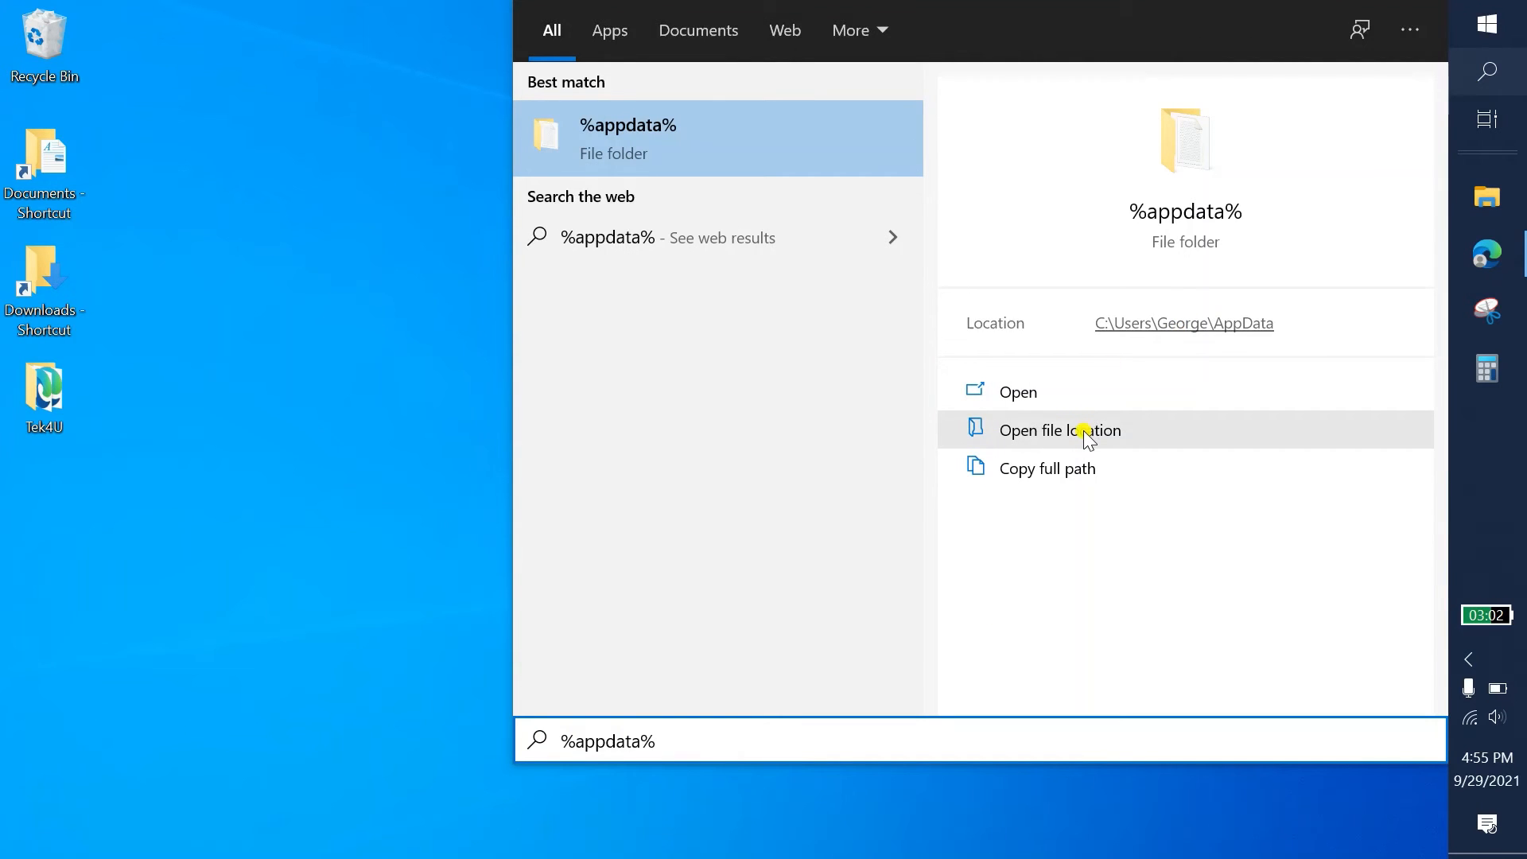
pyautogui.click(1059, 429)
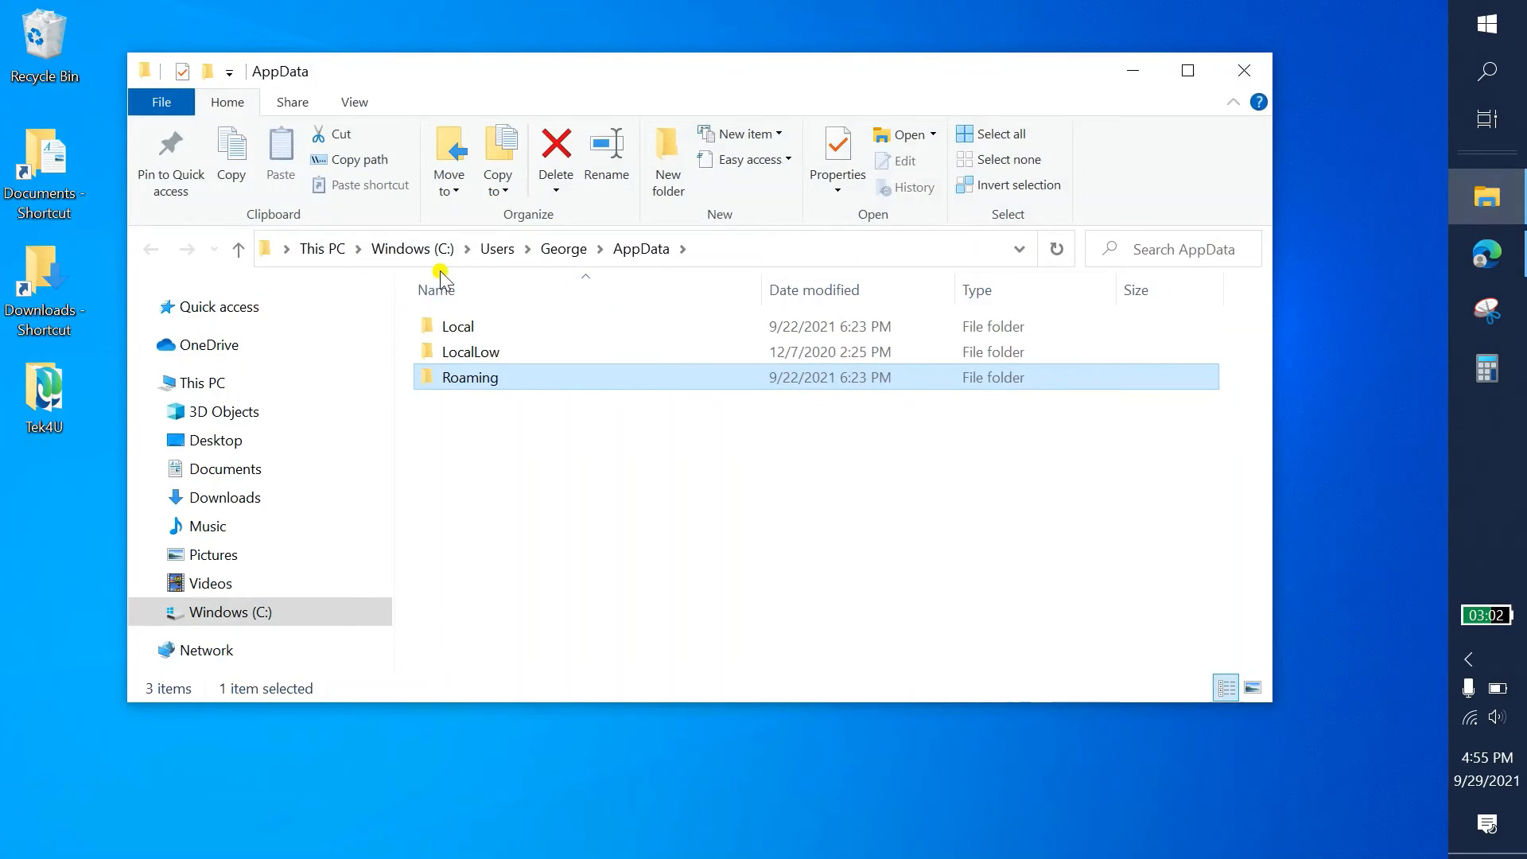
# Step: Open the Roaming folder, then its Microsoft subfolder
pyautogui.click(470, 352)
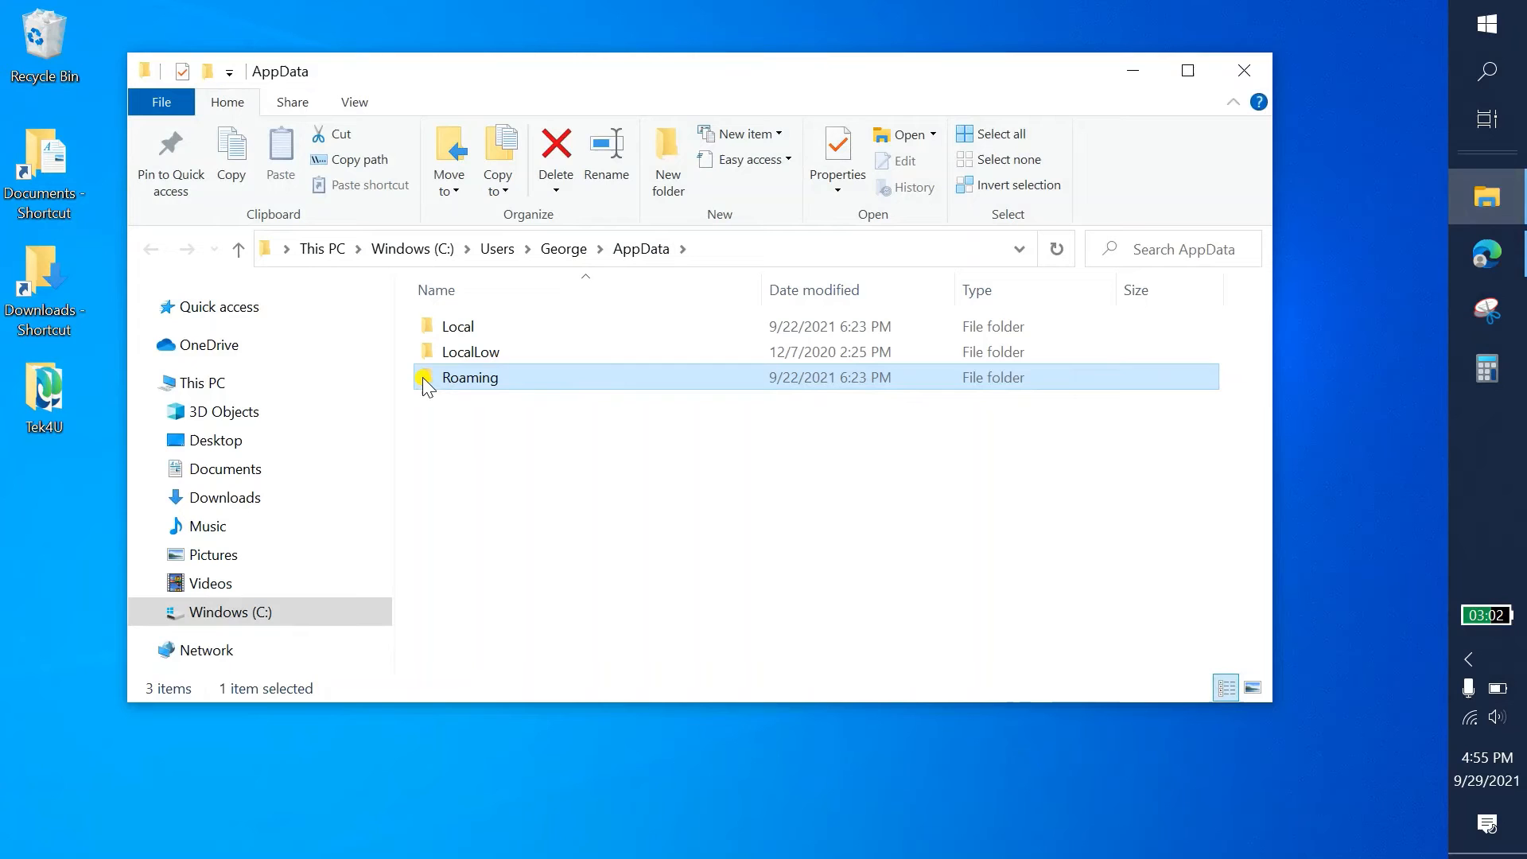
pyautogui.doubleClick(469, 378)
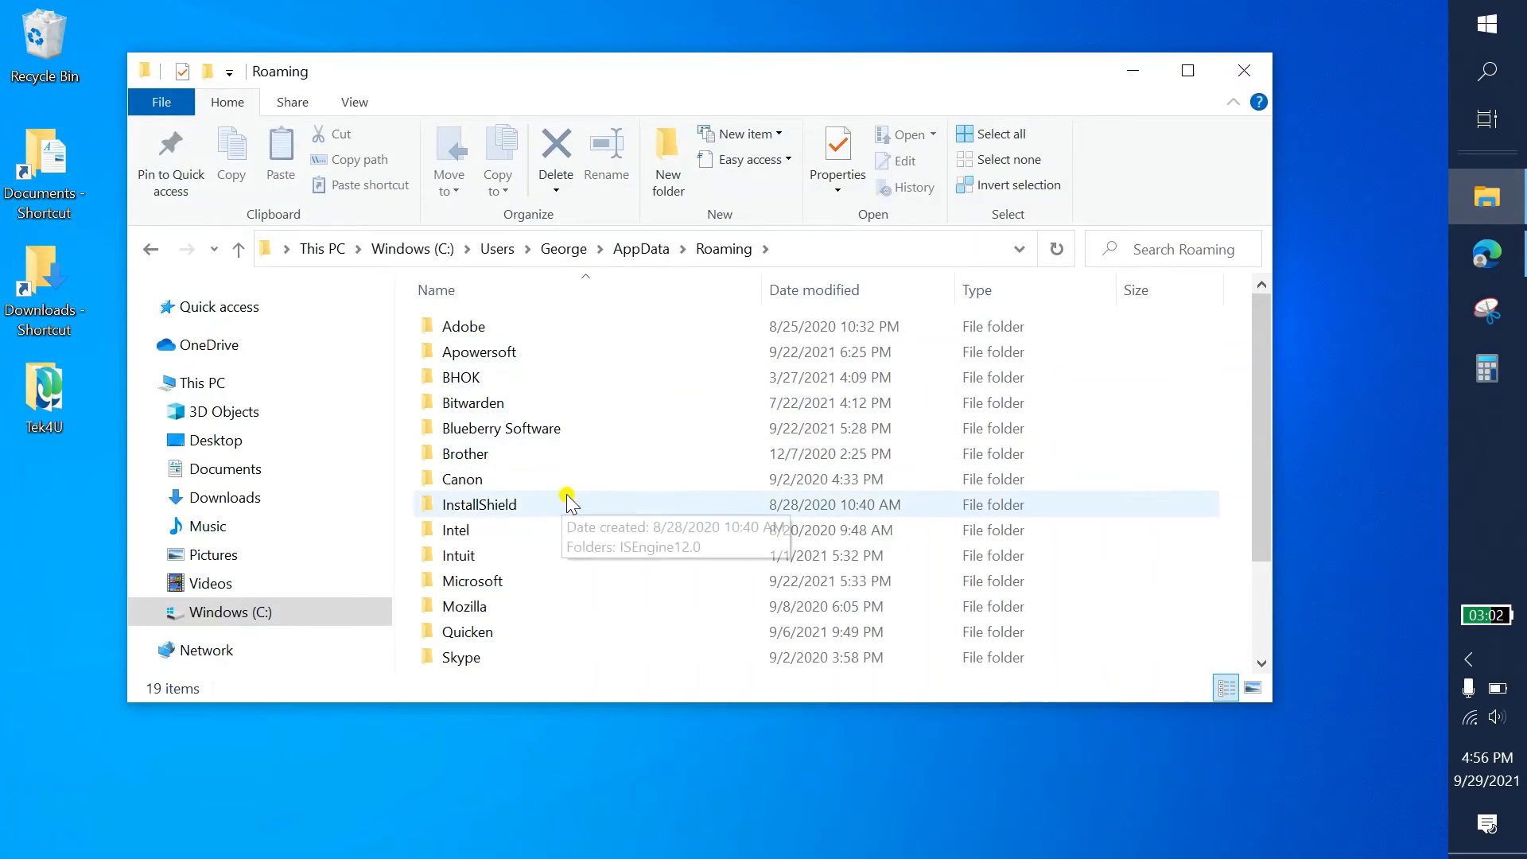
pyautogui.click(472, 580)
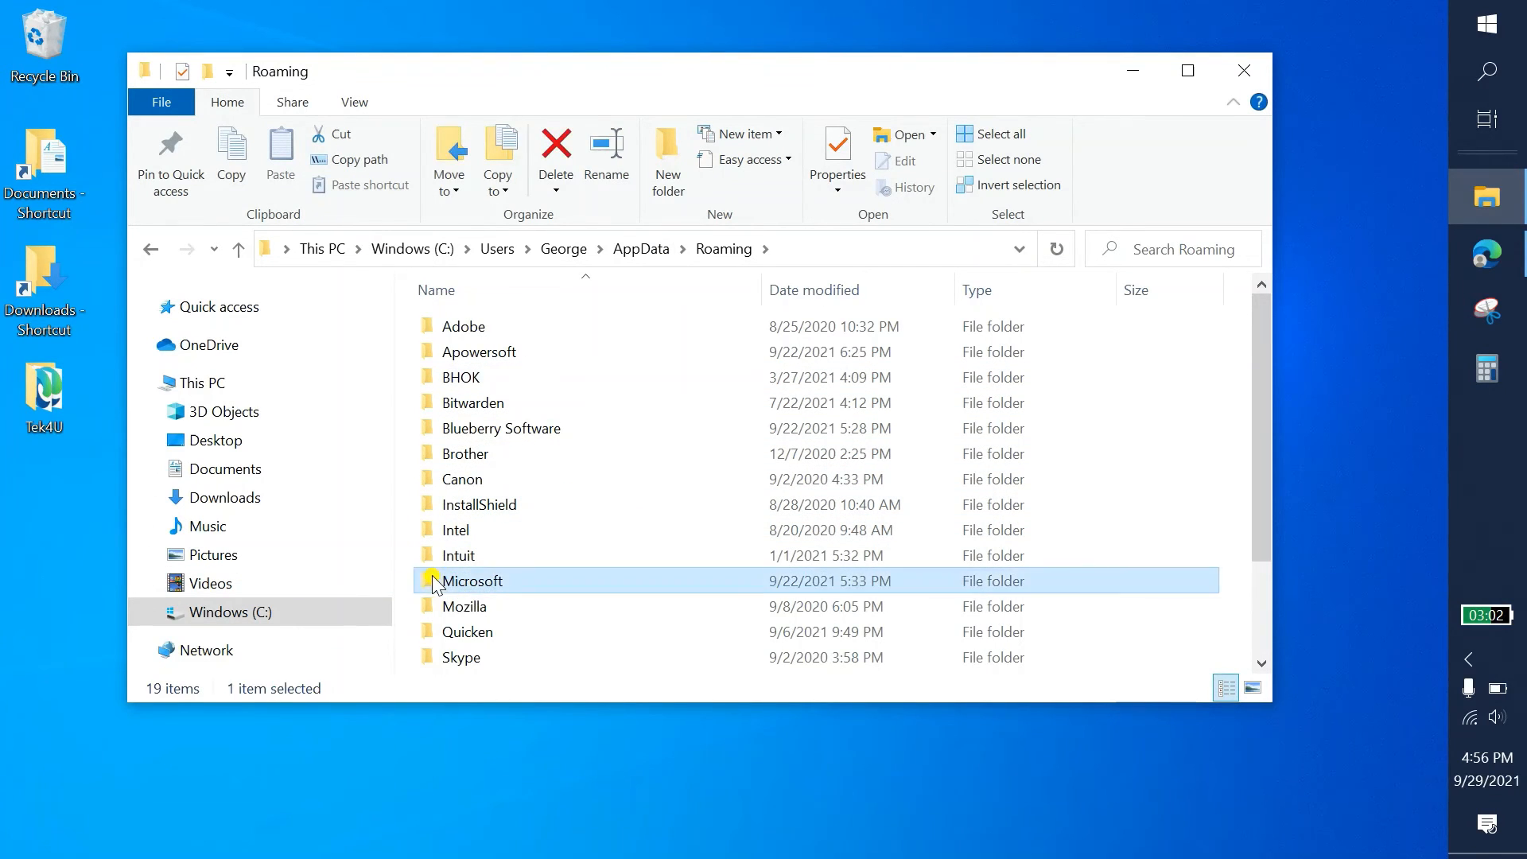
pyautogui.doubleClick(473, 581)
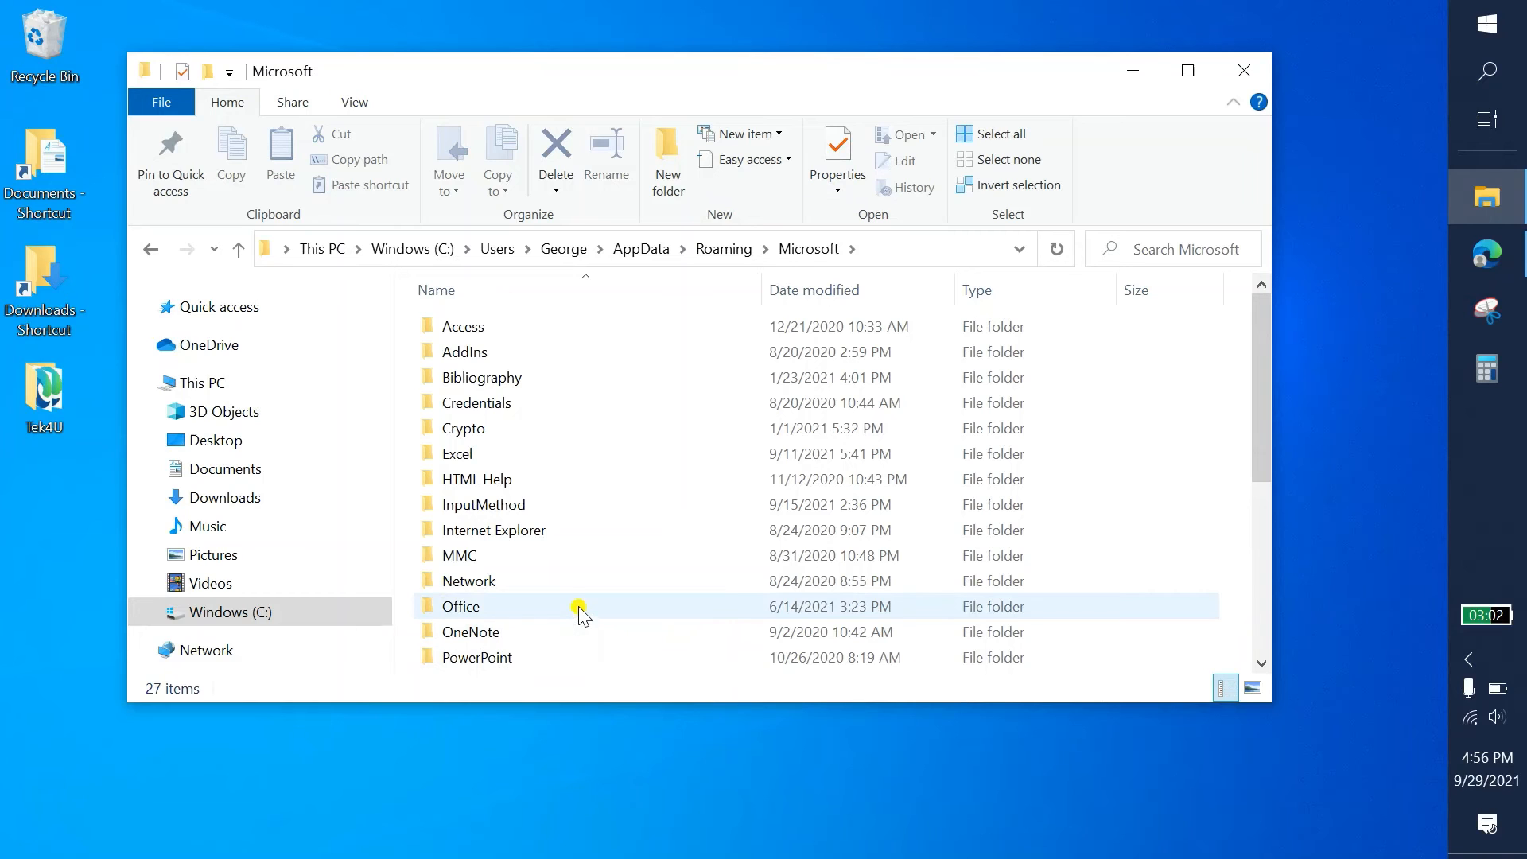
# Step: Open Windows, then the SendTo folder containing Thunderbird
pyautogui.scroll(-3)
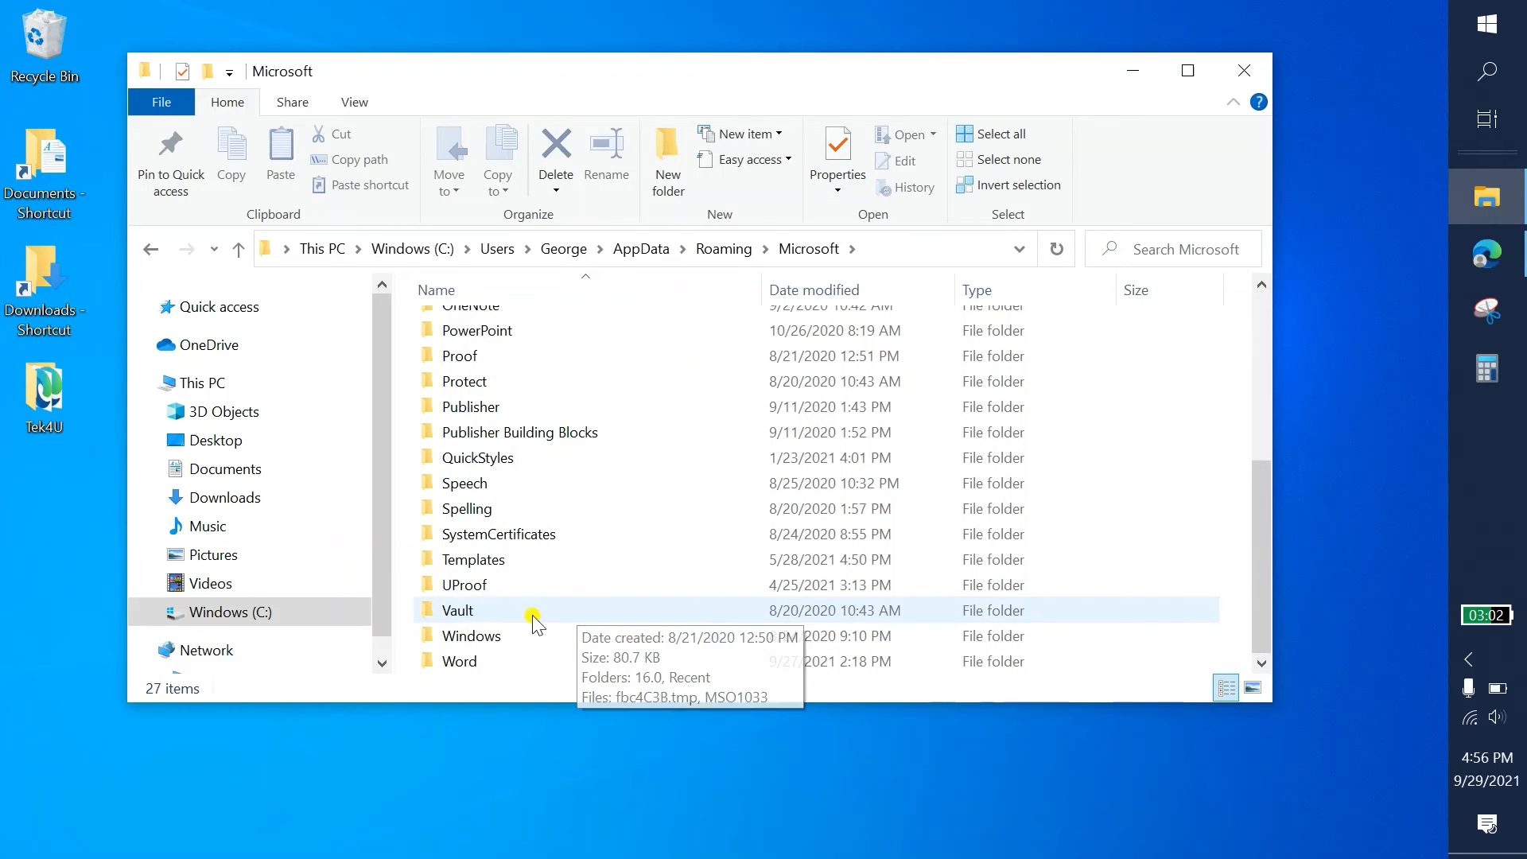
pyautogui.doubleClick(470, 636)
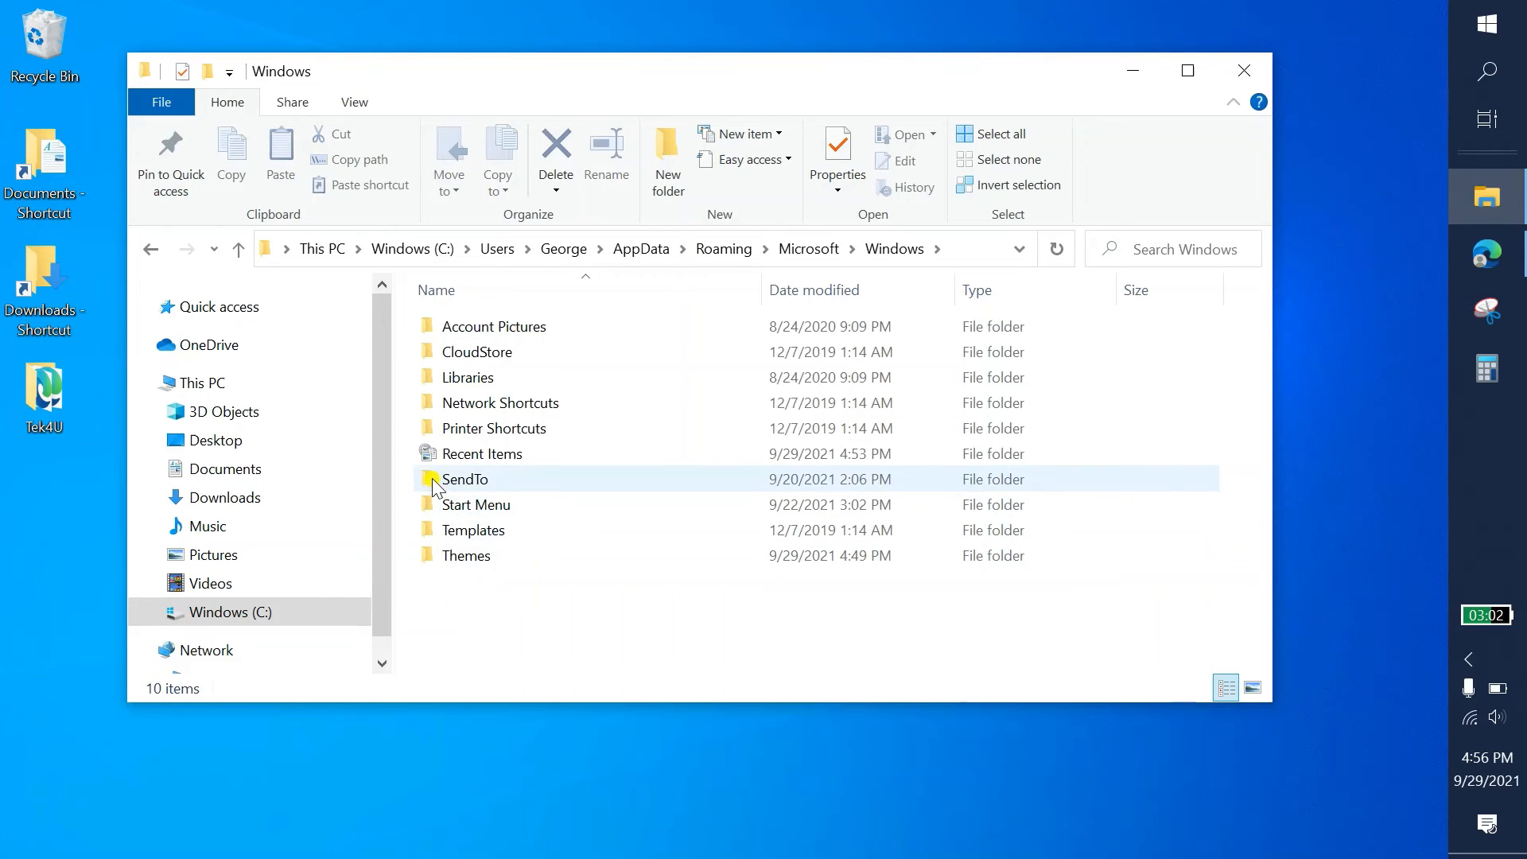
pyautogui.moveTo(465, 478)
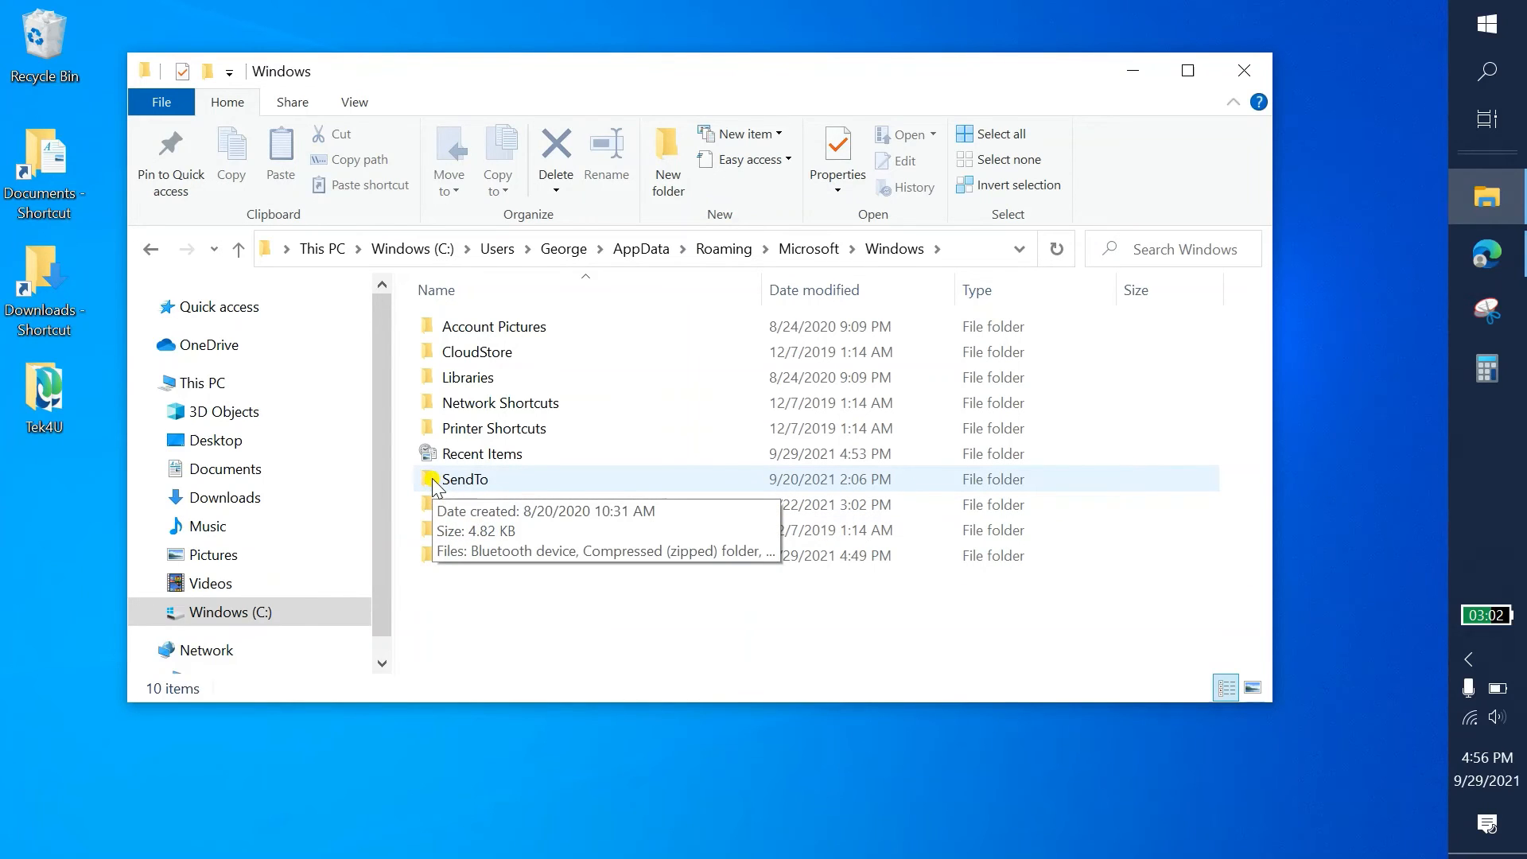
pyautogui.doubleClick(464, 479)
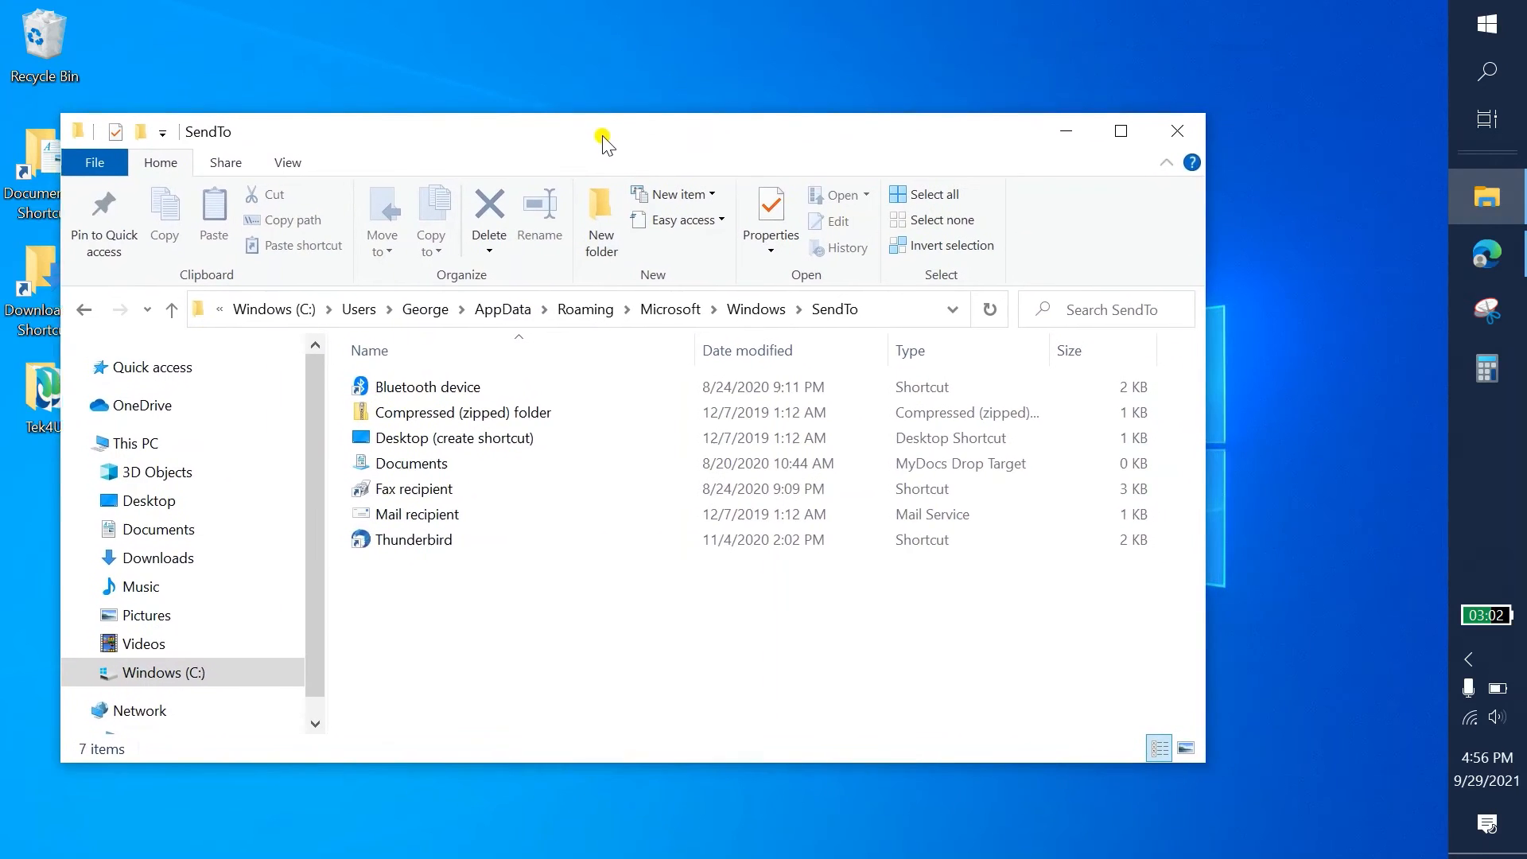
# Step: Move the Explorer window down and drag the Thunderbird desktop shortcut to the upper right
pyautogui.moveTo(604, 139); pyautogui.dragTo(932, 374)
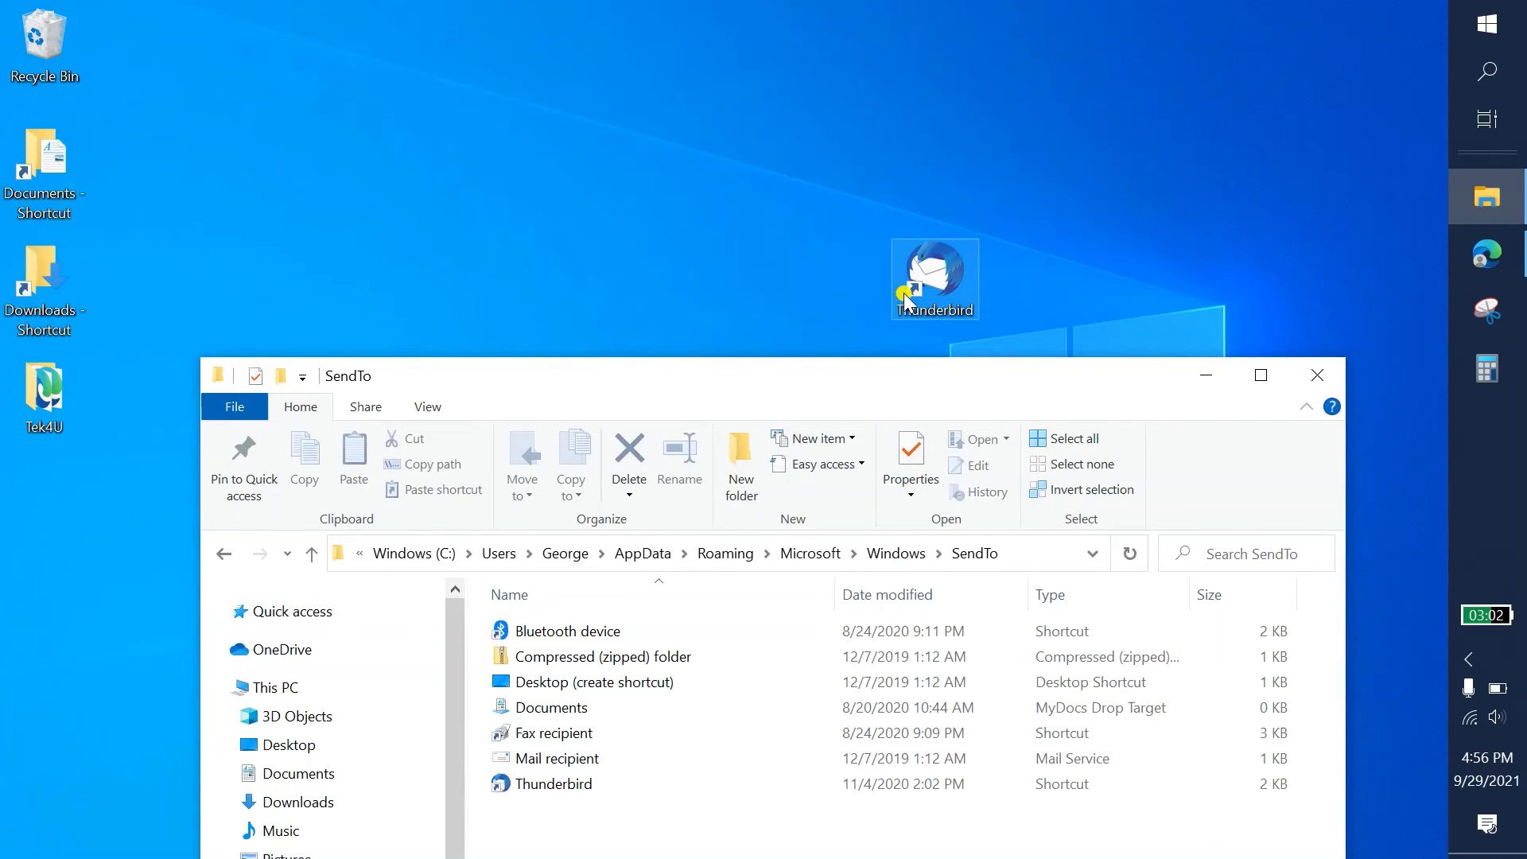
pyautogui.moveTo(933, 277); pyautogui.dragTo(1290, 161)
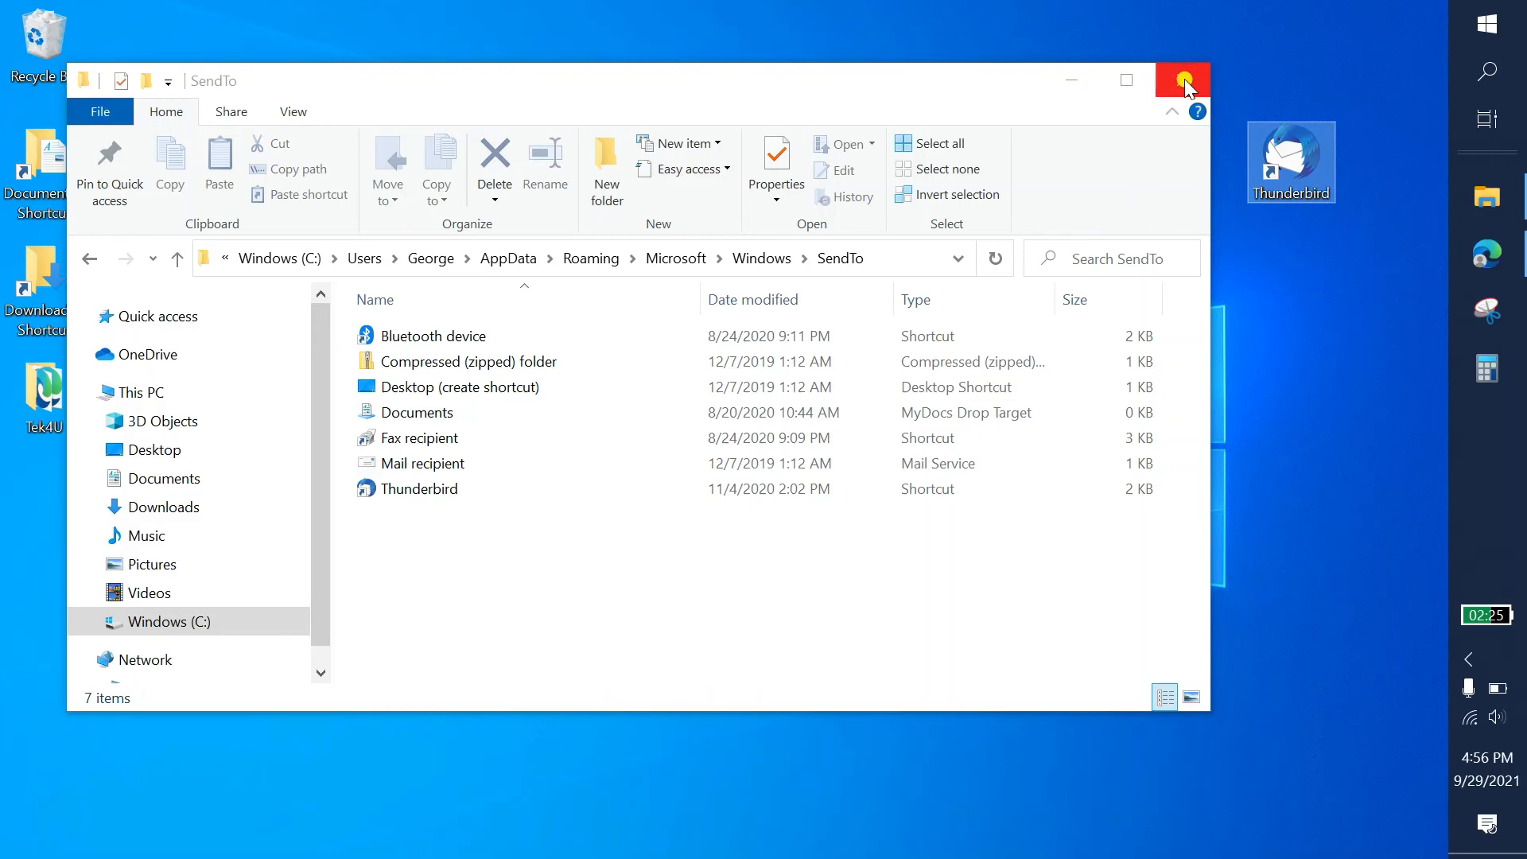
# Step: Close the SendTo window and right-click the error screenshot to see Thunderbird under Send to
pyautogui.click(1181, 79)
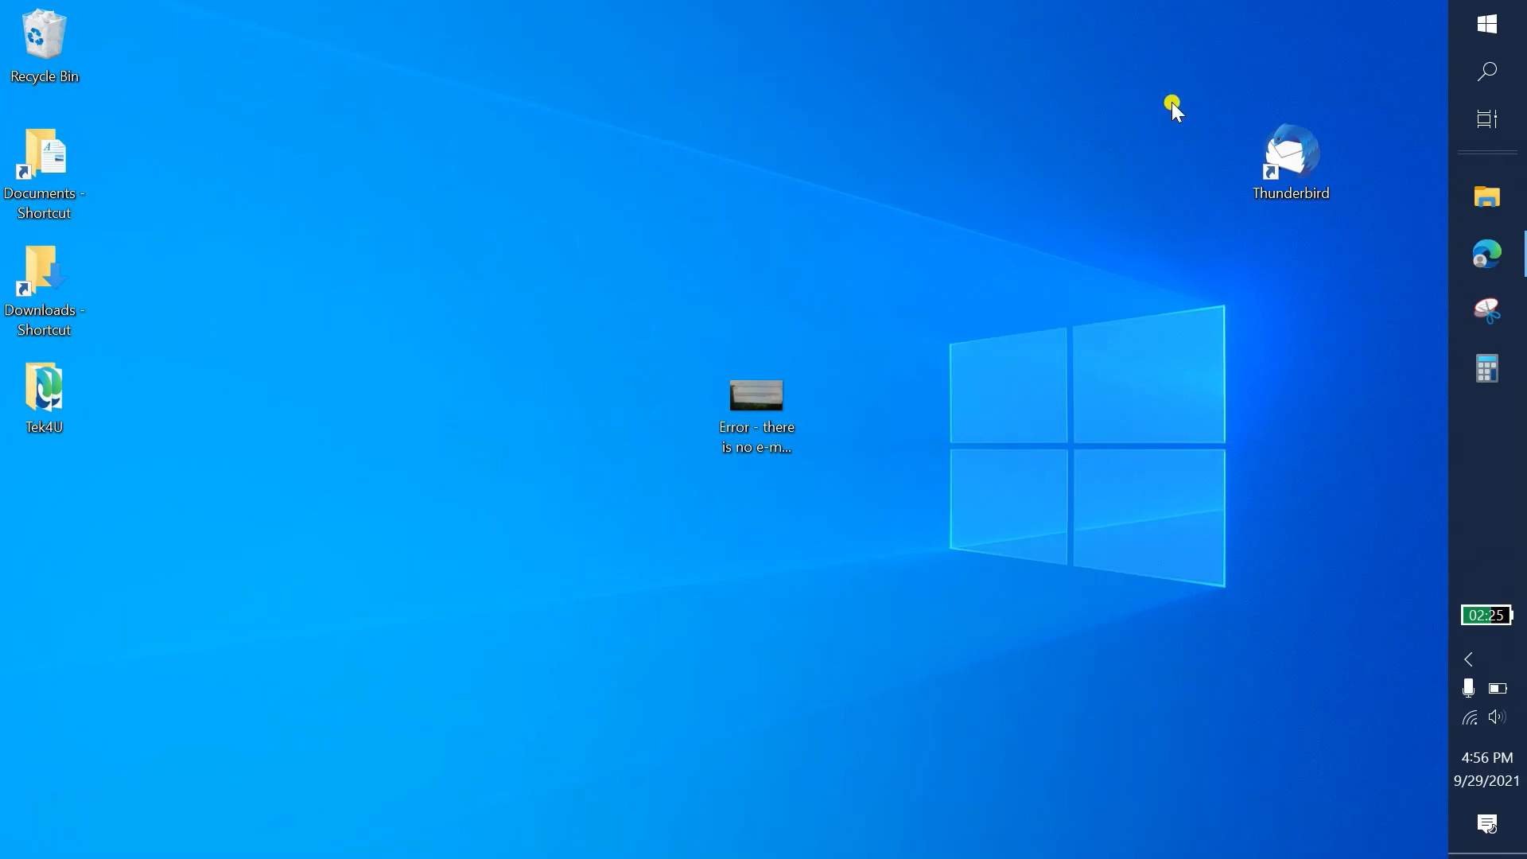
pyautogui.rightClick(755, 395)
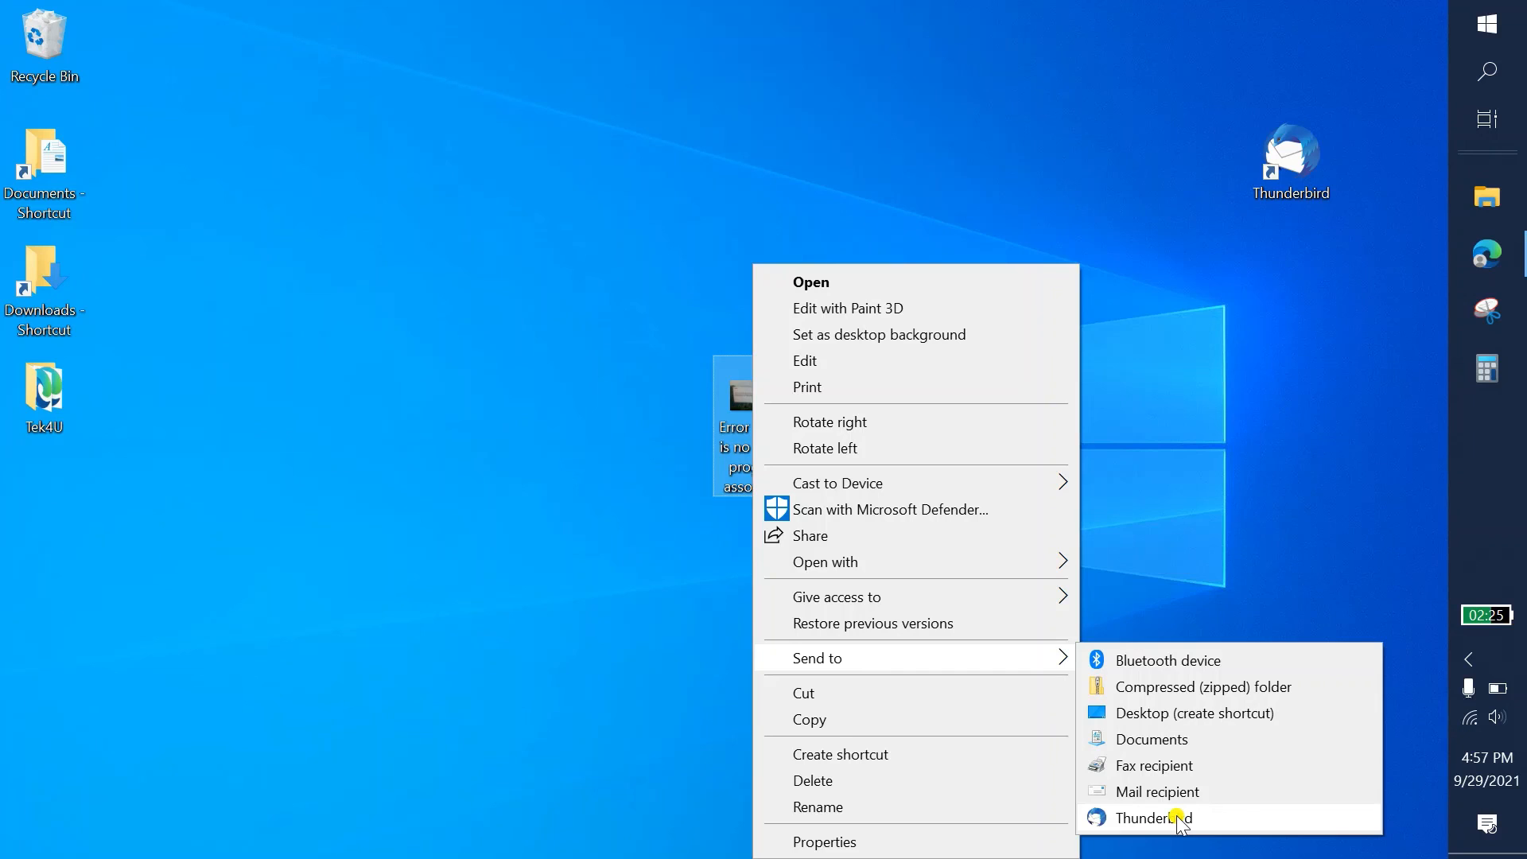
pyautogui.moveTo(1159, 507)
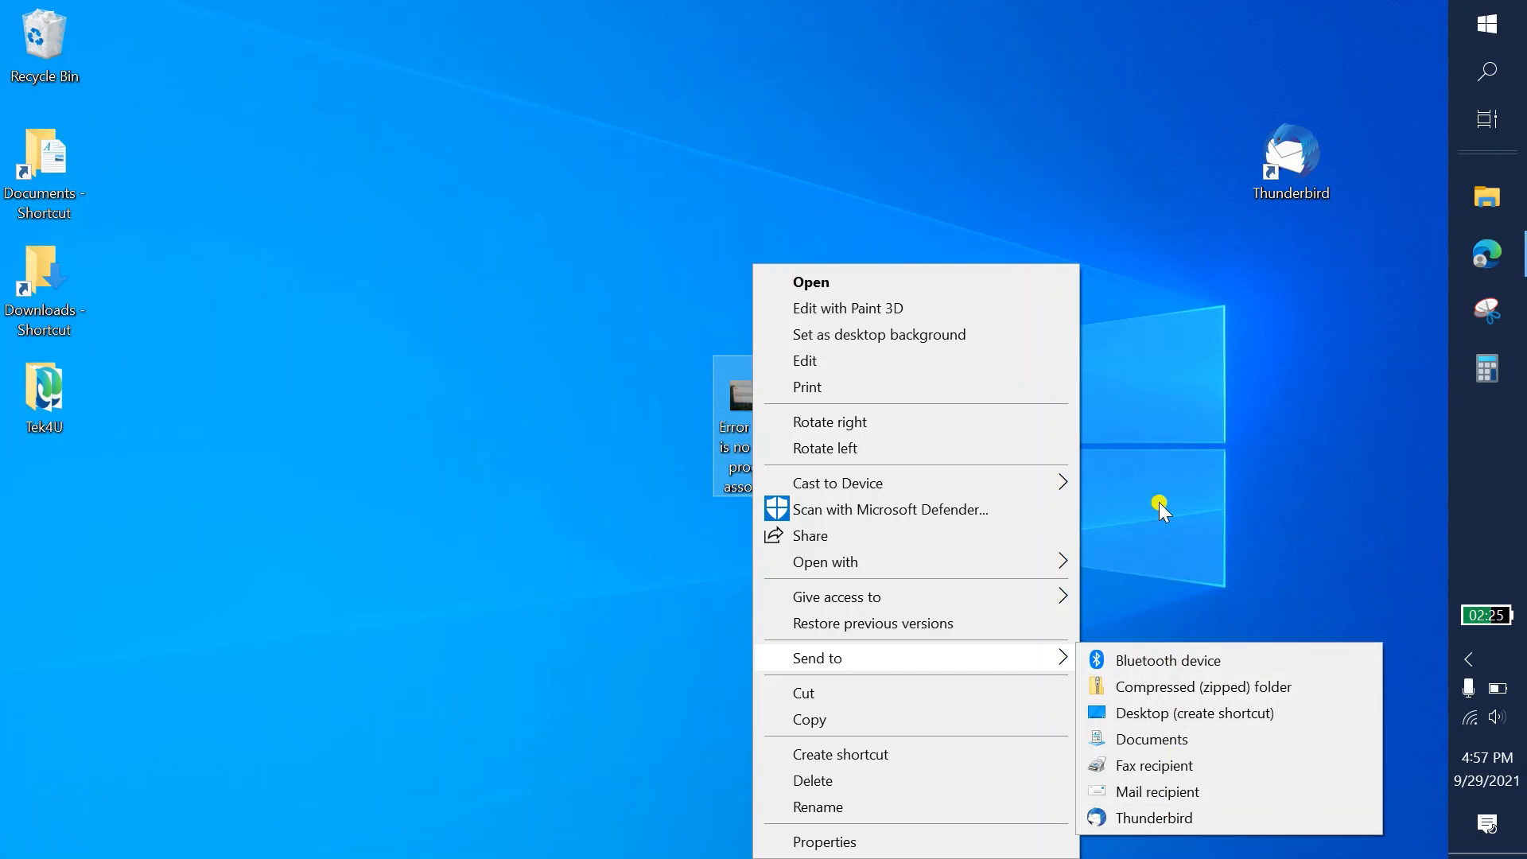